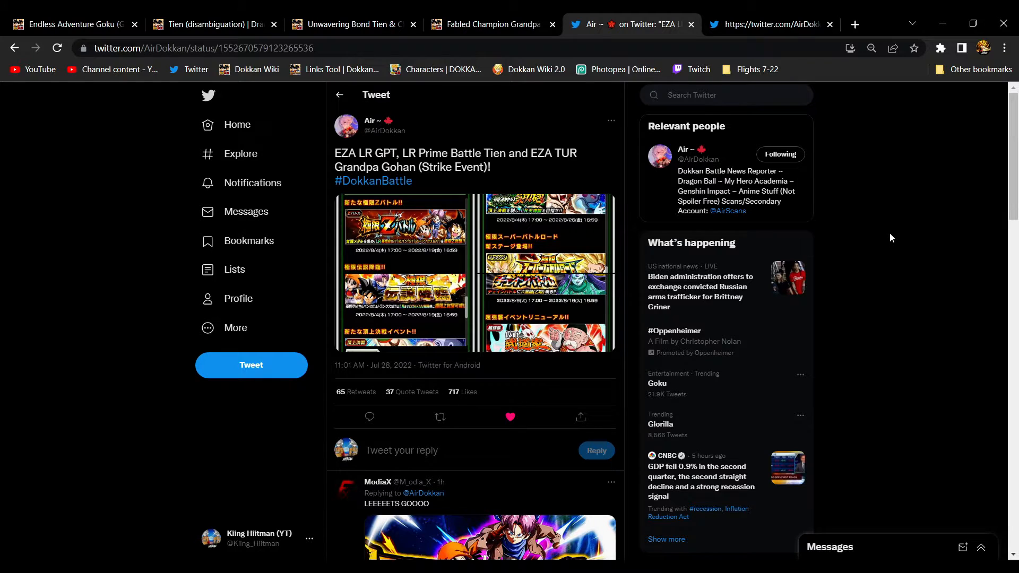
{"action": "mouse_move", "coordinate": [739, 306]}
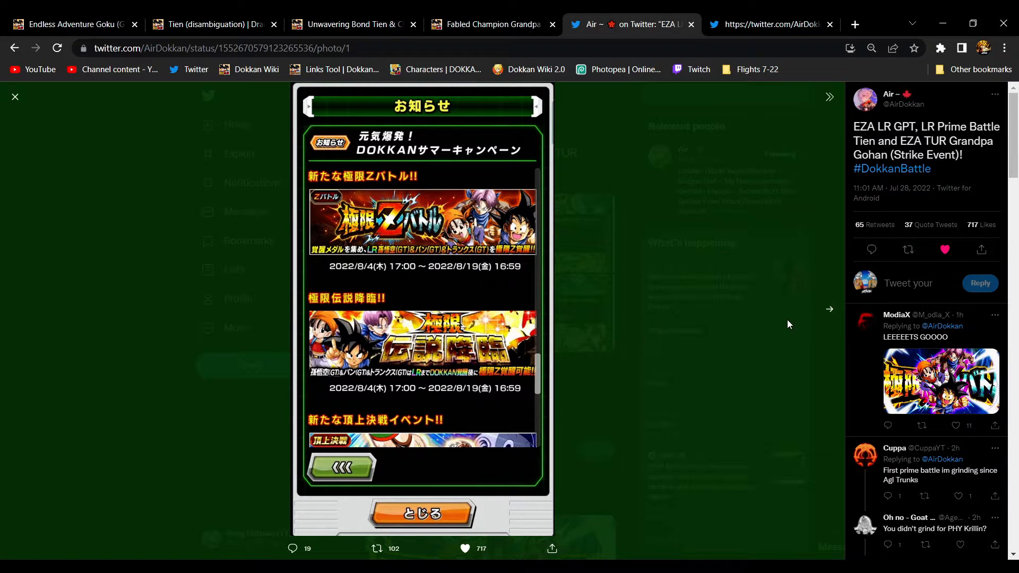
{"action": "mouse_move", "coordinate": [496, 362]}
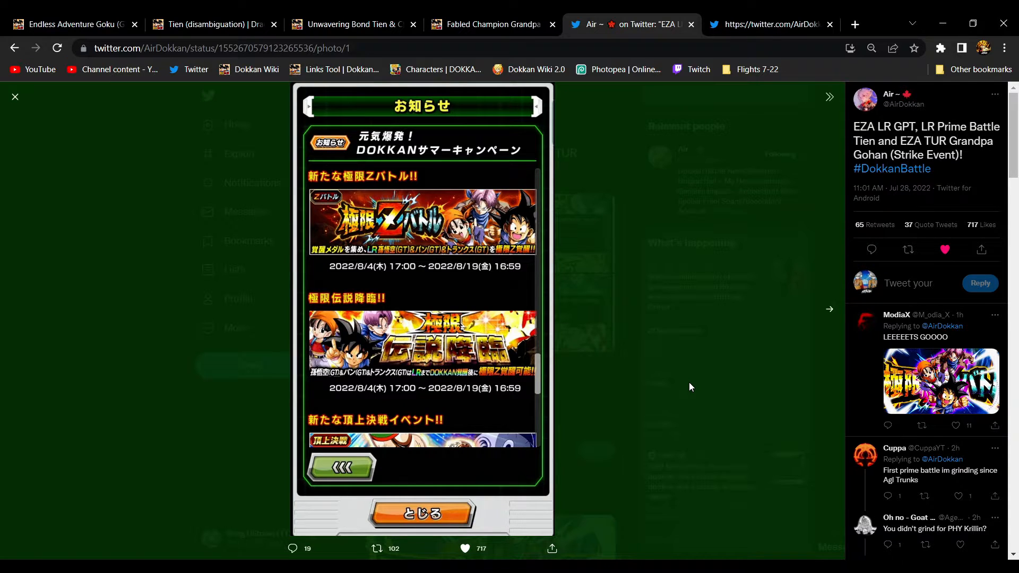
{"action": "mouse_move", "coordinate": [490, 354]}
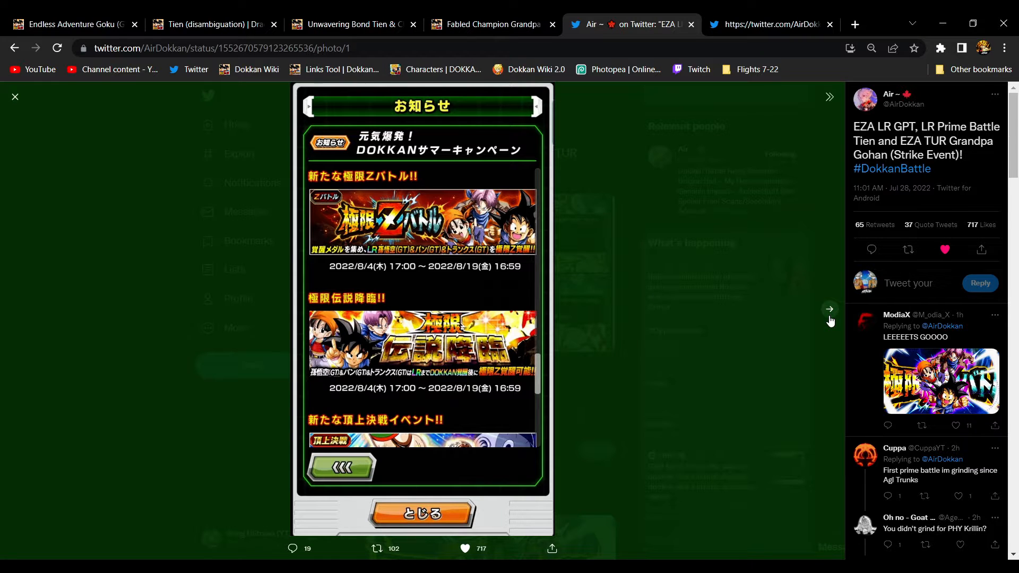
View announcement photos 2 and 3, return to photo 1, then open the GT trio card page.
{"action": "left_click", "coordinate": [829, 309]}
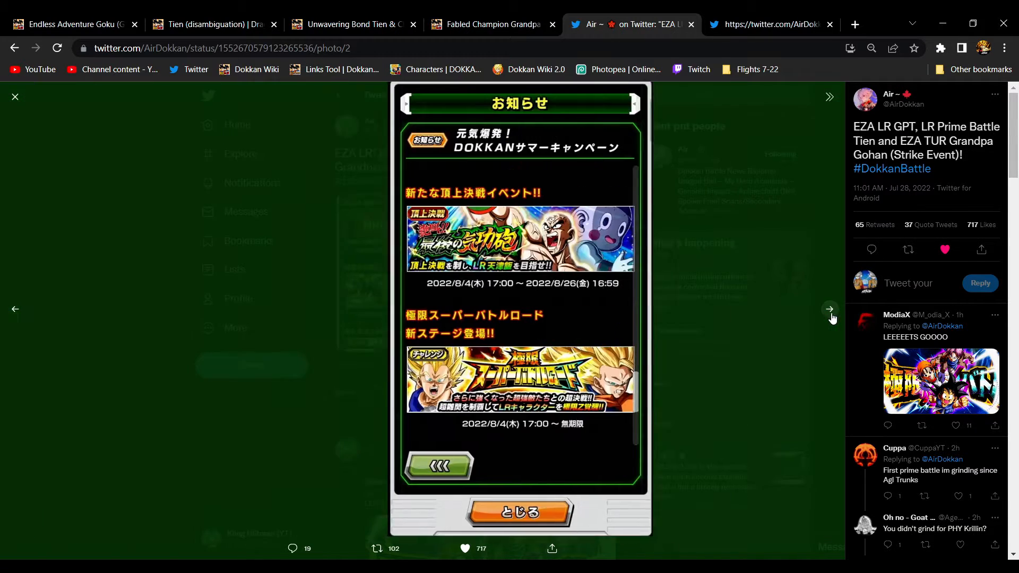
{"action": "left_click", "coordinate": [828, 309]}
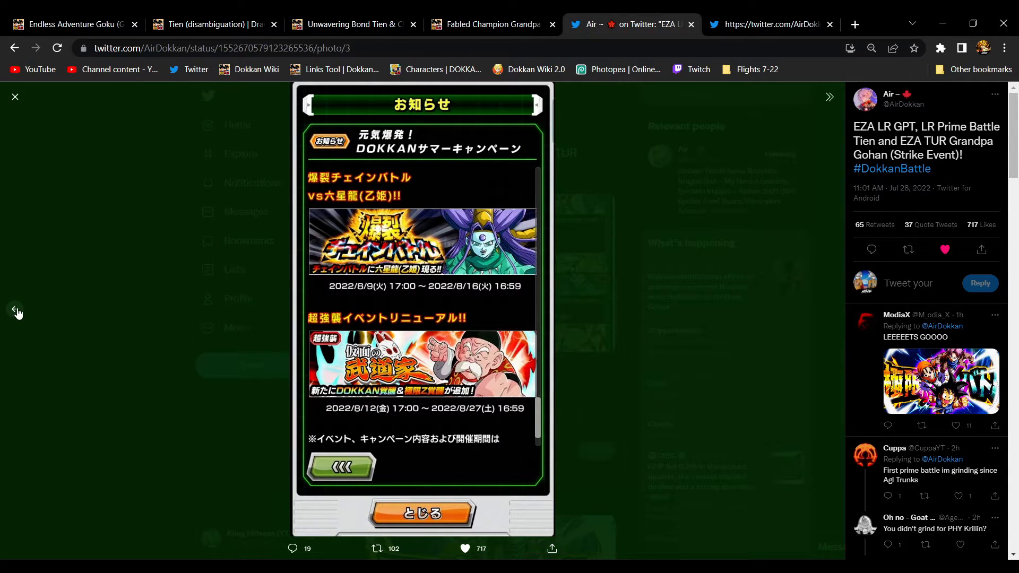
{"action": "left_click", "coordinate": [18, 311]}
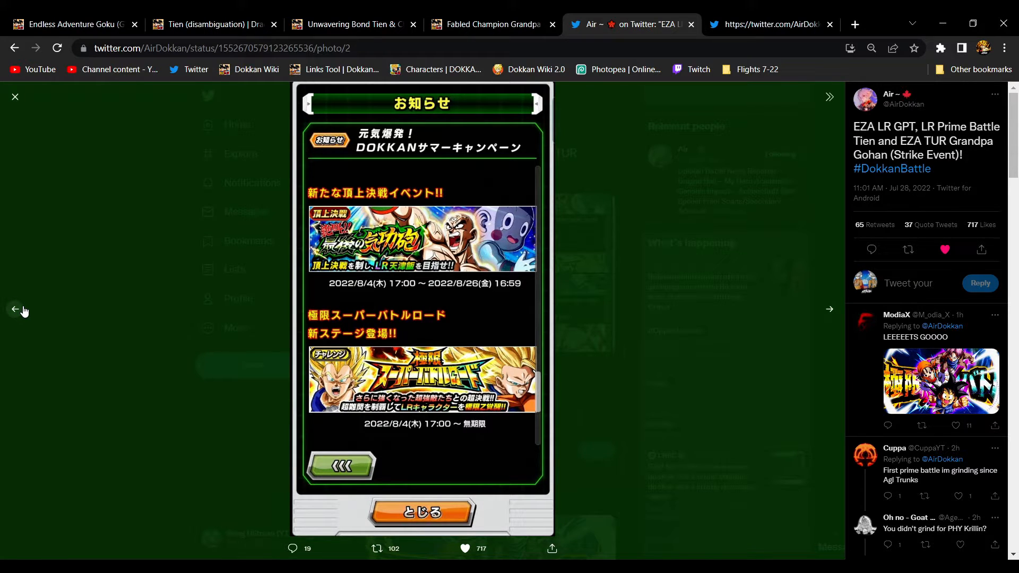
{"action": "left_click", "coordinate": [15, 308]}
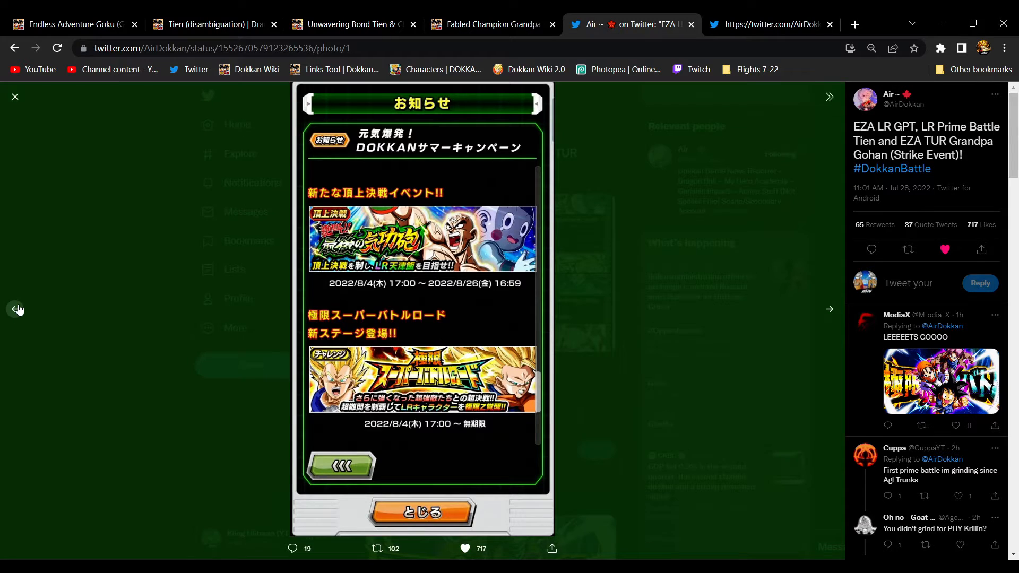
{"action": "scroll", "scroll_direction": "up", "scroll_amount": 3}
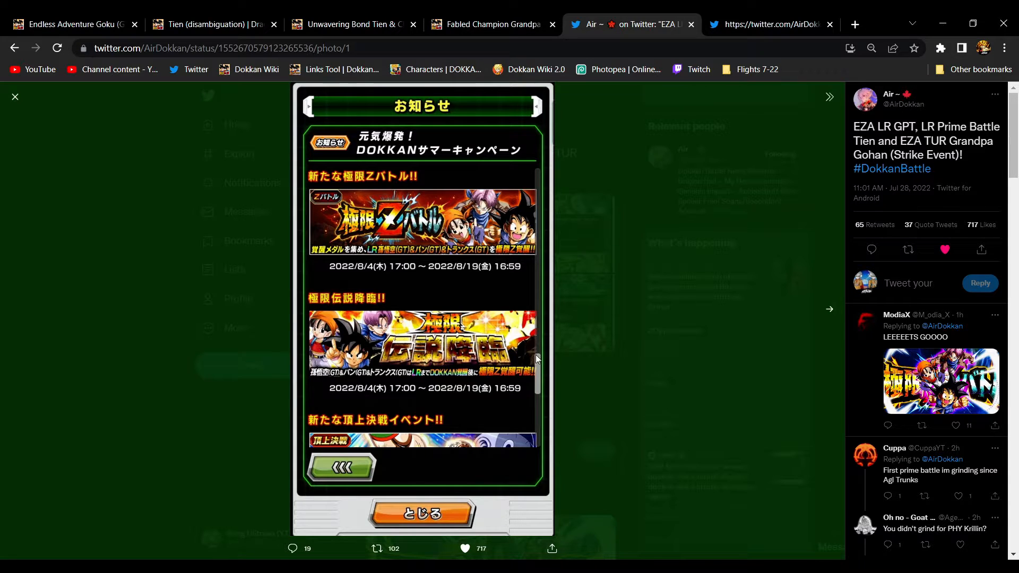
{"action": "mouse_move", "coordinate": [444, 304]}
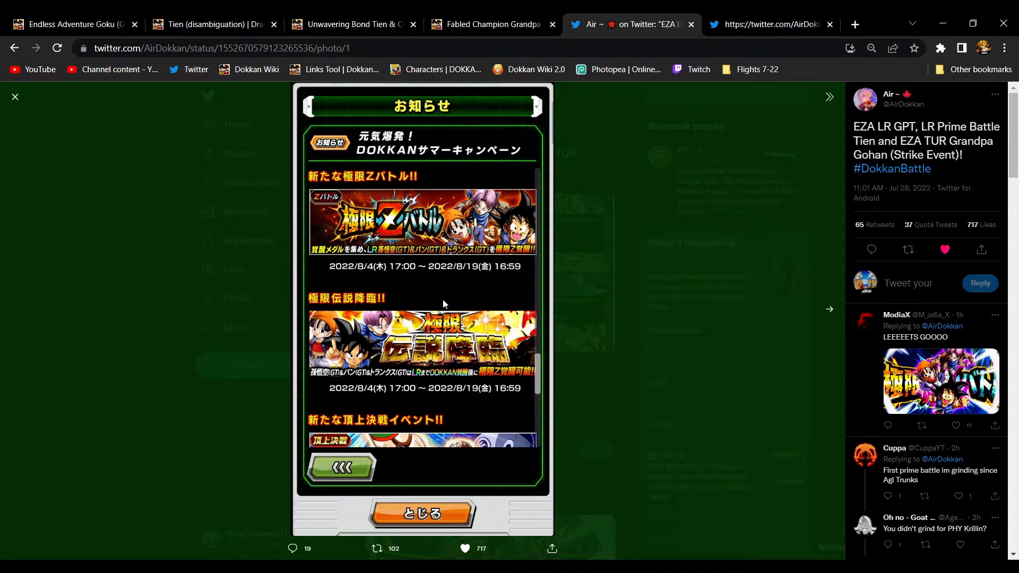
{"action": "mouse_move", "coordinate": [454, 296]}
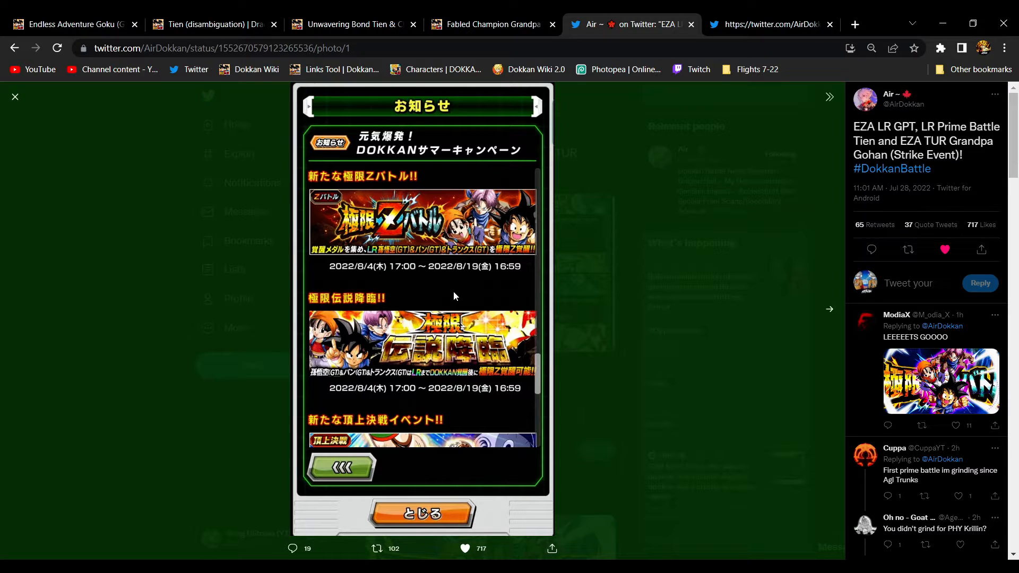
{"action": "mouse_move", "coordinate": [410, 276]}
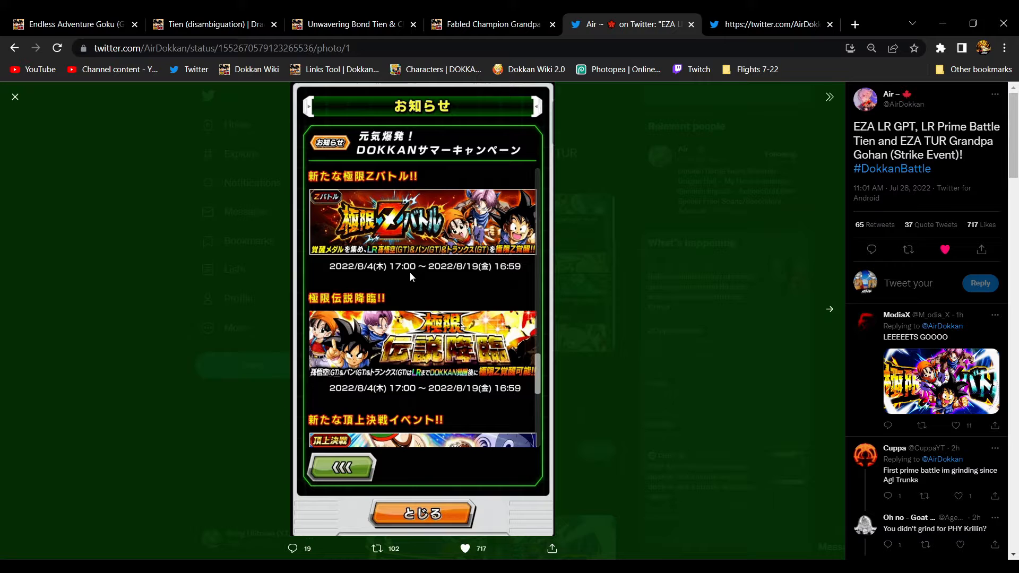
{"action": "mouse_move", "coordinate": [513, 210]}
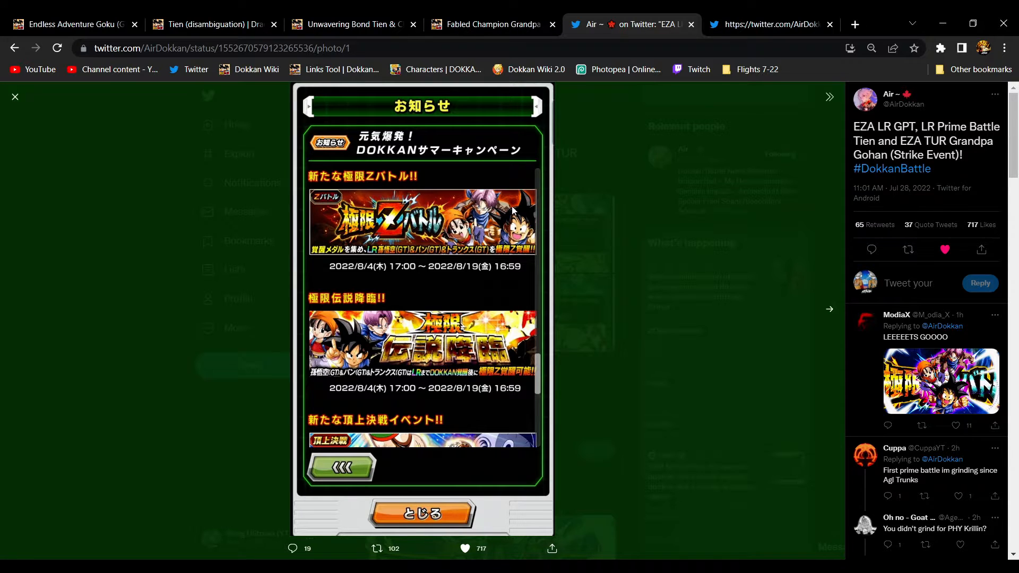
{"action": "mouse_move", "coordinate": [488, 38]}
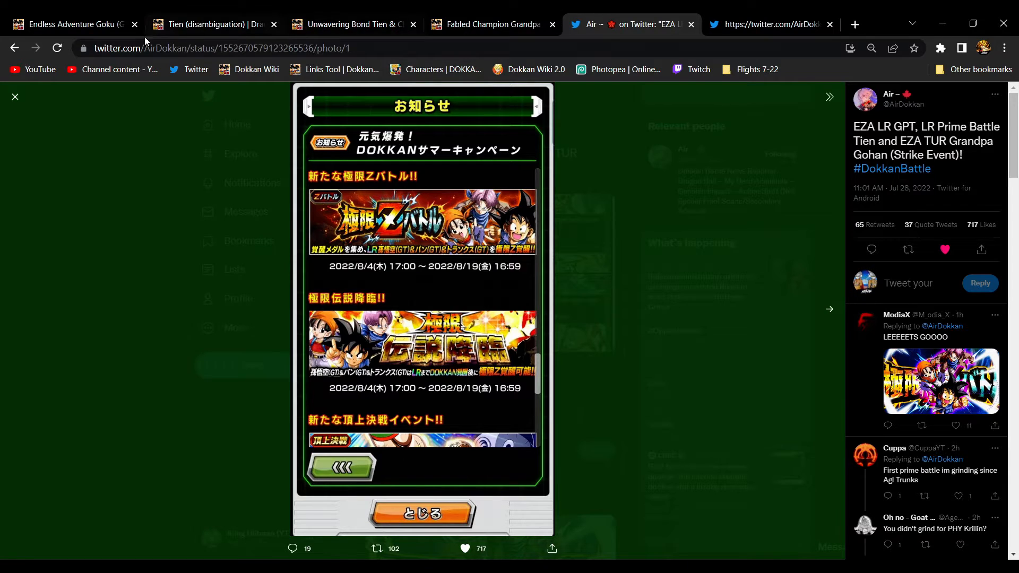
{"action": "left_click", "coordinate": [72, 24]}
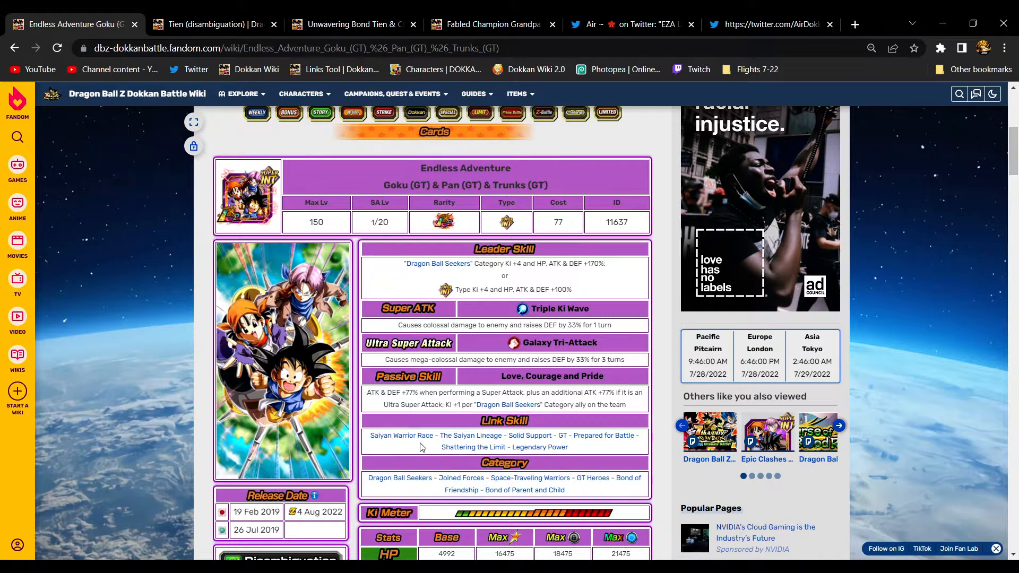
{"action": "mouse_move", "coordinate": [532, 278]}
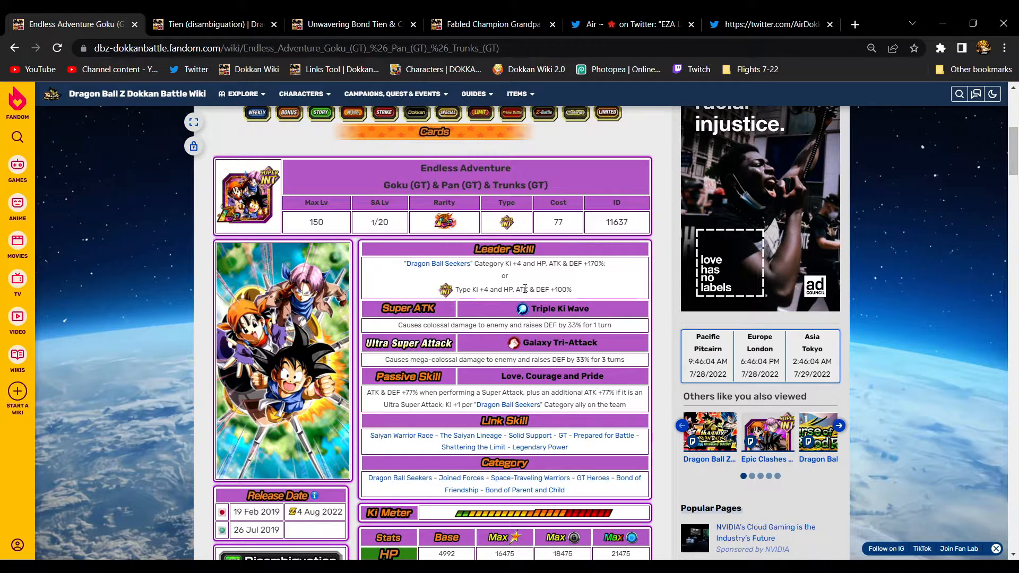
{"action": "mouse_move", "coordinate": [524, 281]}
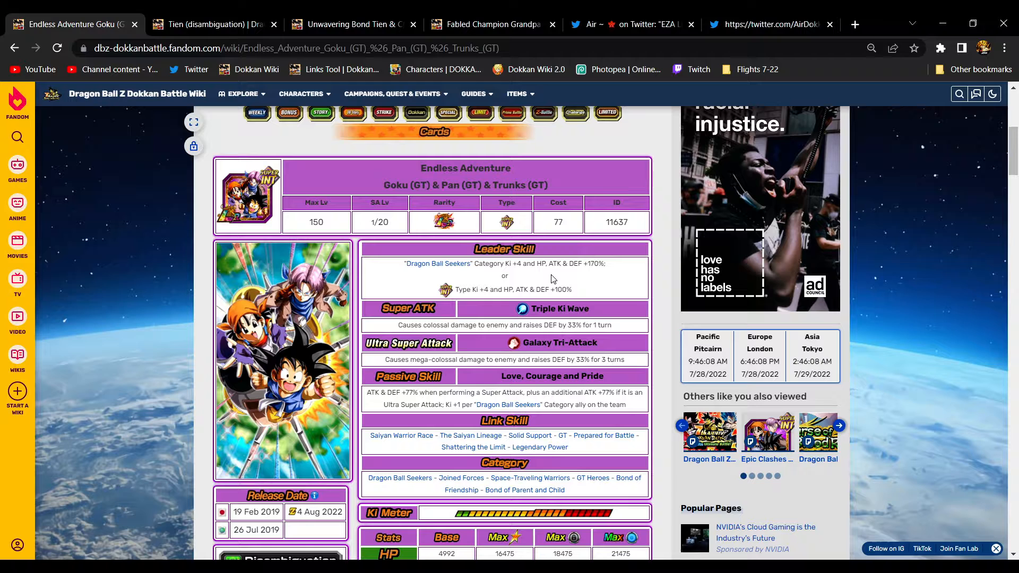
{"action": "mouse_move", "coordinate": [493, 302]}
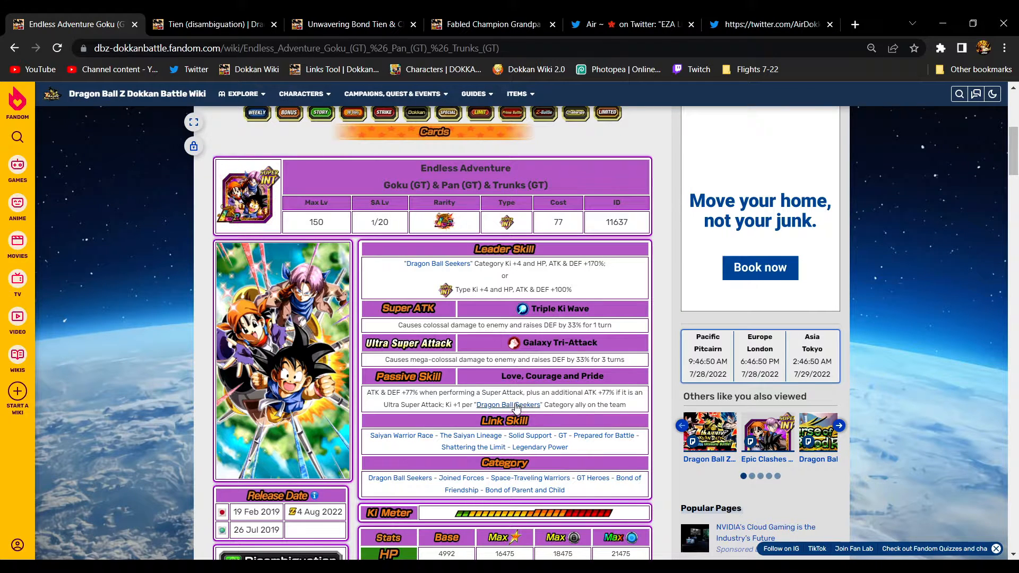
{"action": "double_click", "coordinate": [495, 393]}
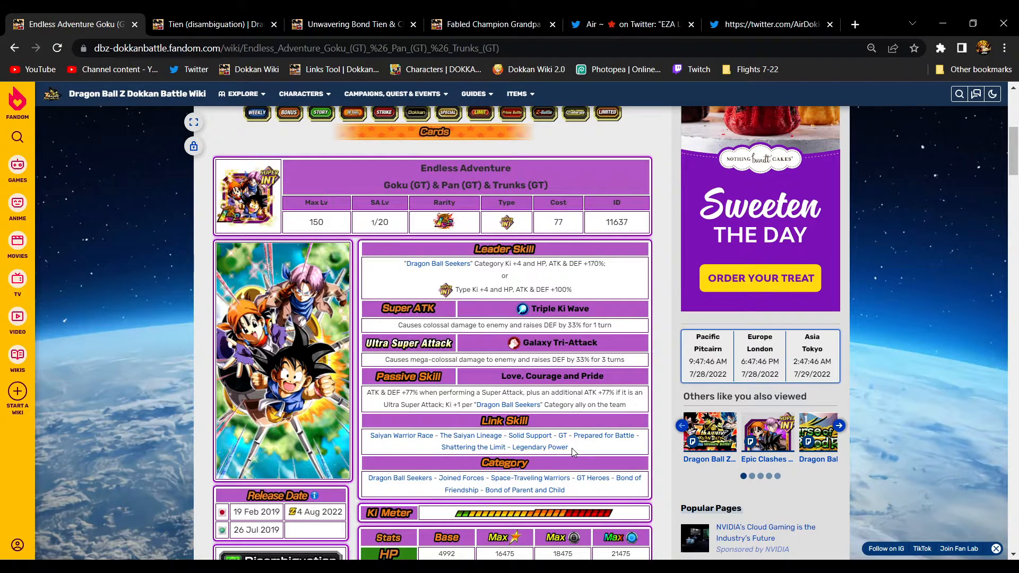
{"action": "mouse_move", "coordinate": [538, 447]}
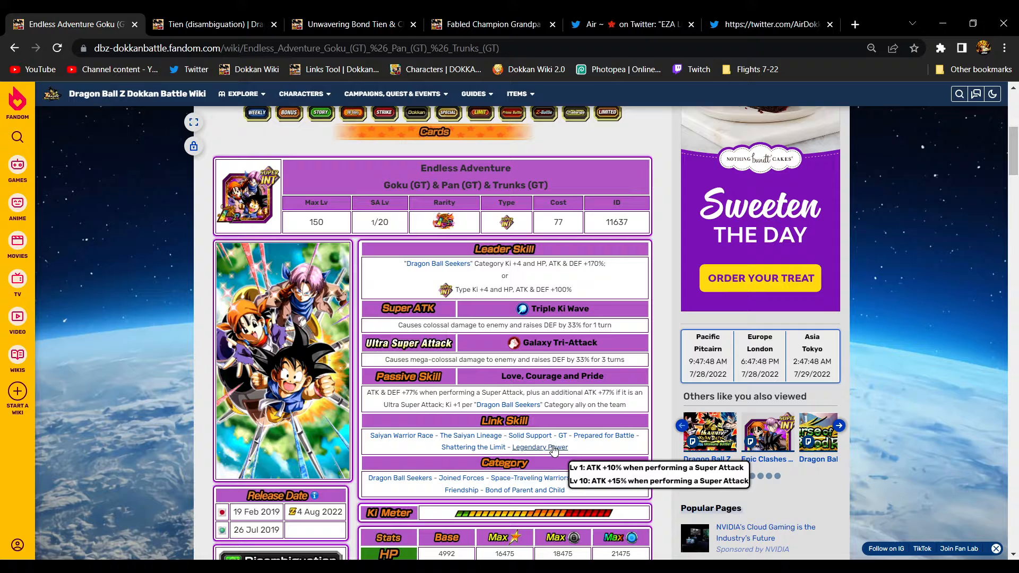
{"action": "mouse_move", "coordinate": [603, 435]}
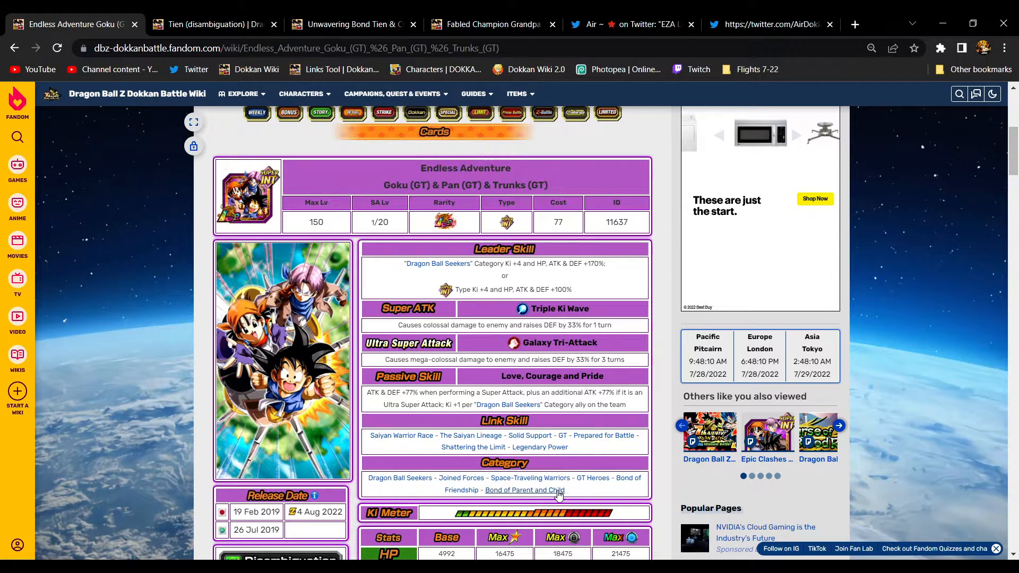
{"action": "mouse_move", "coordinate": [570, 497]}
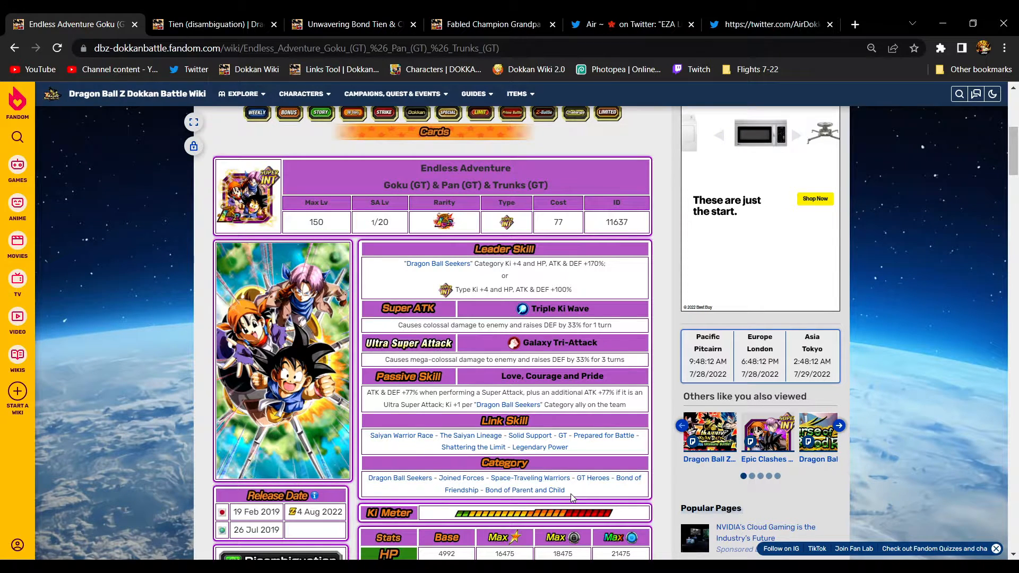
Check the Endless Adventure Goku, Pan & Trunks Stats table, then open the Tien disambiguation page.
{"action": "scroll", "scroll_direction": "down", "scroll_amount": 3}
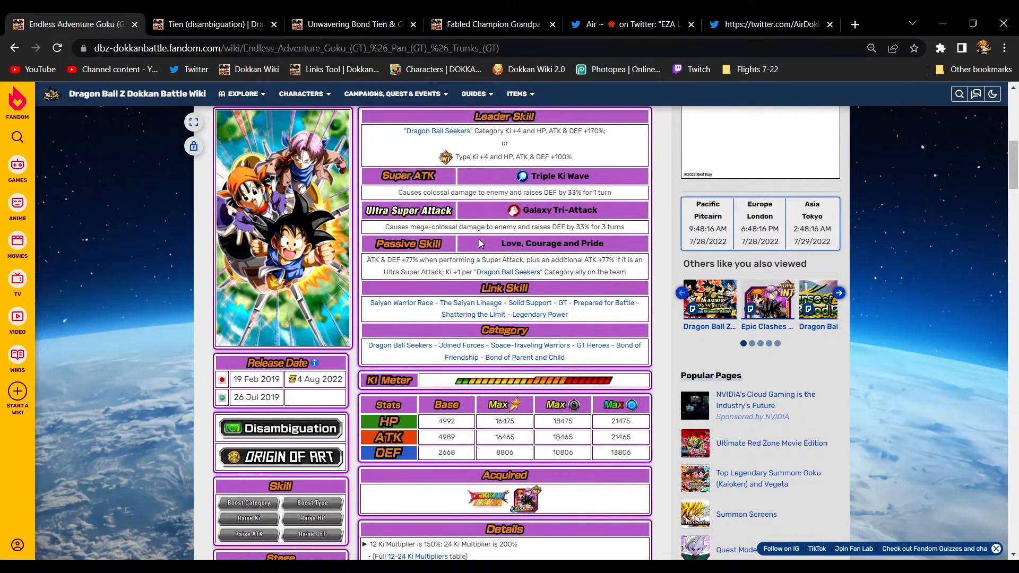
{"action": "scroll", "scroll_direction": "up", "scroll_amount": 3}
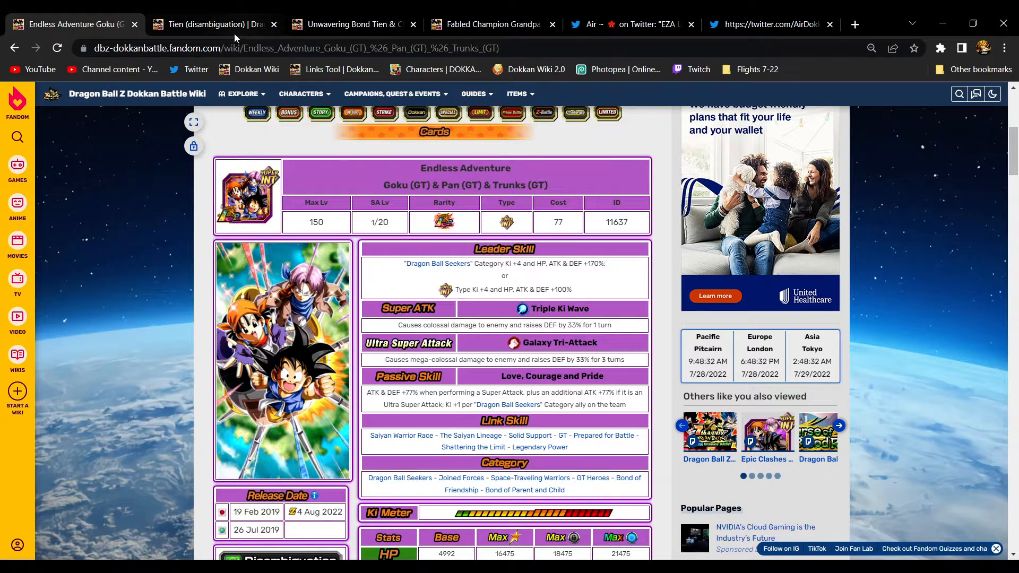
{"action": "left_click", "coordinate": [211, 24]}
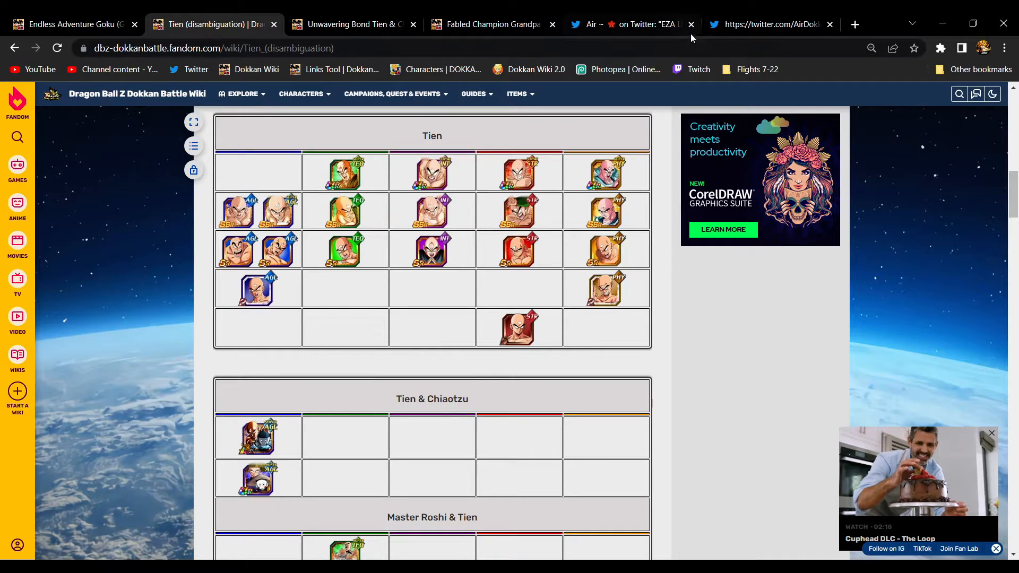
View the tweet's Tien & Chiaotzu banner image, then switch to the Unwavering Bond wiki page.
{"action": "left_click", "coordinate": [766, 24]}
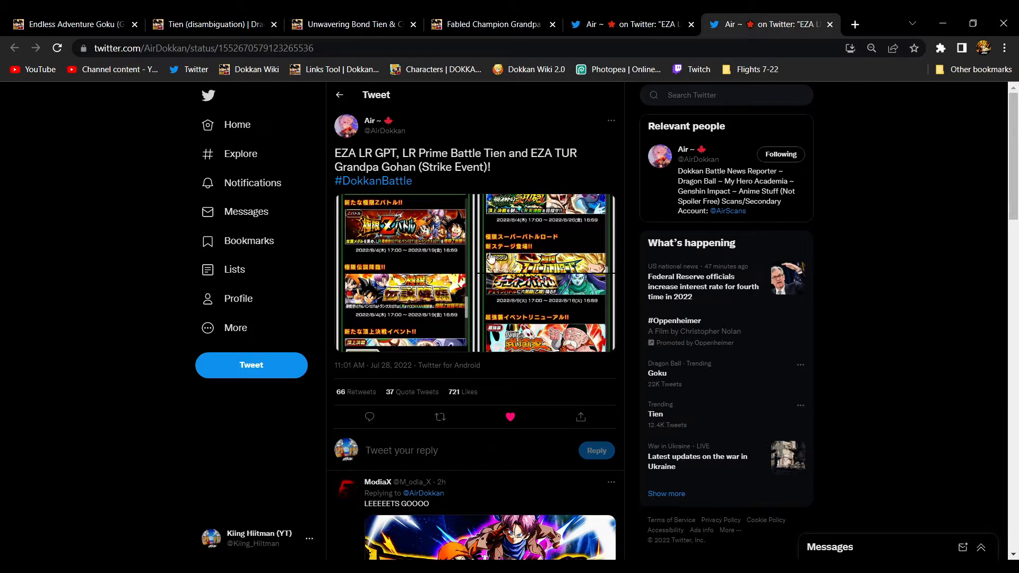
{"action": "left_click", "coordinate": [403, 272]}
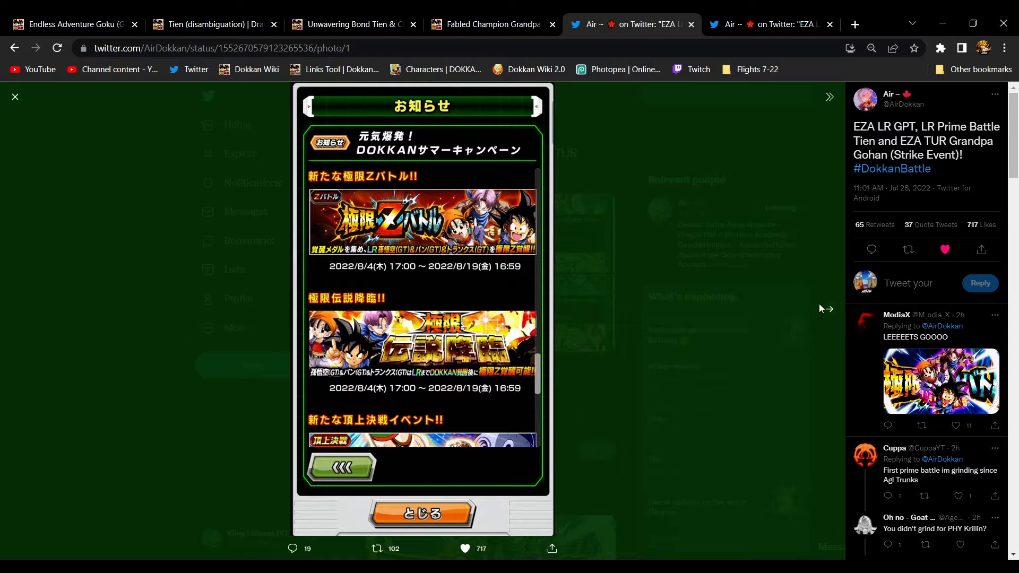
{"action": "left_click", "coordinate": [828, 308]}
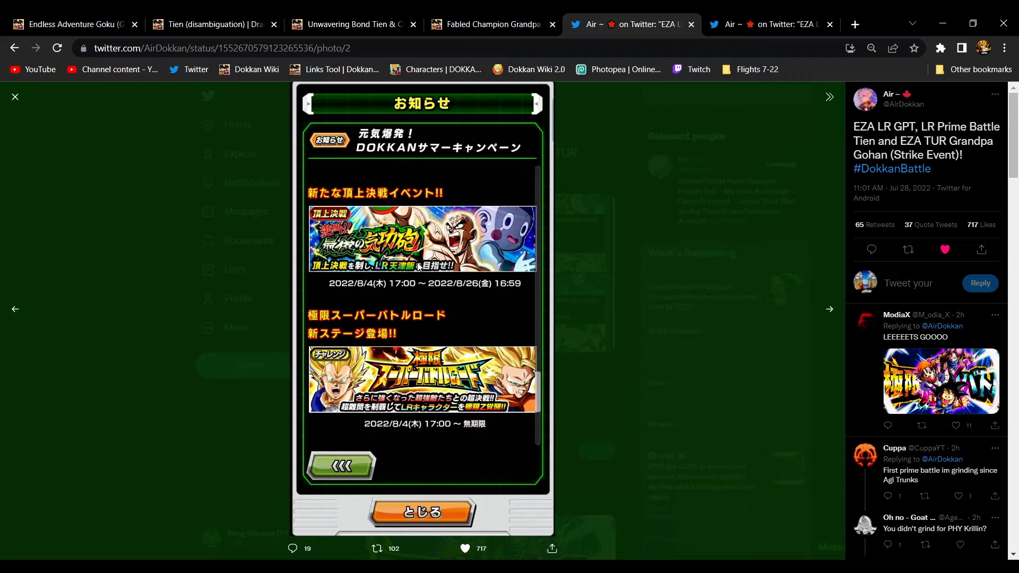
{"action": "mouse_move", "coordinate": [410, 291]}
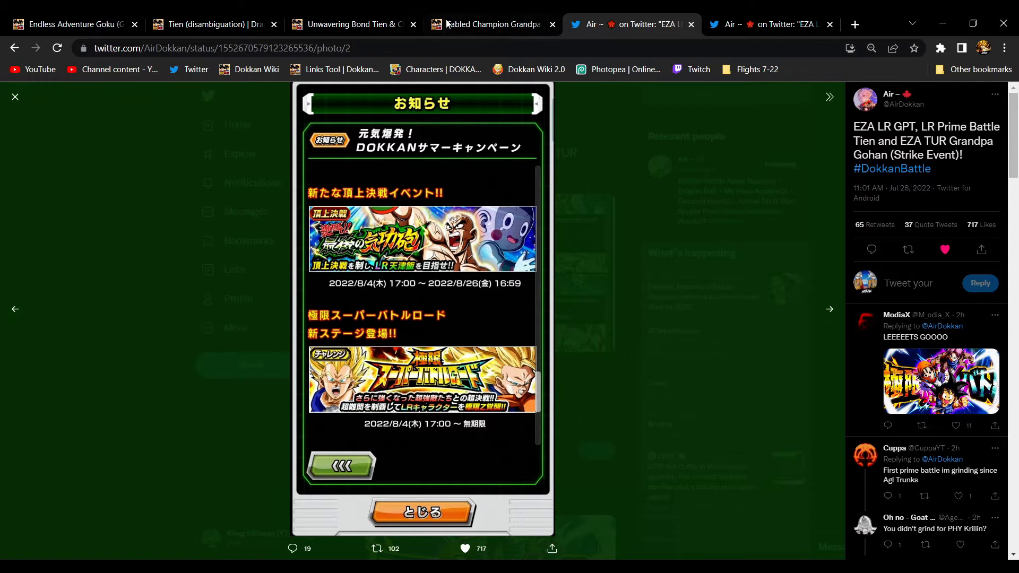
{"action": "left_click", "coordinate": [351, 24]}
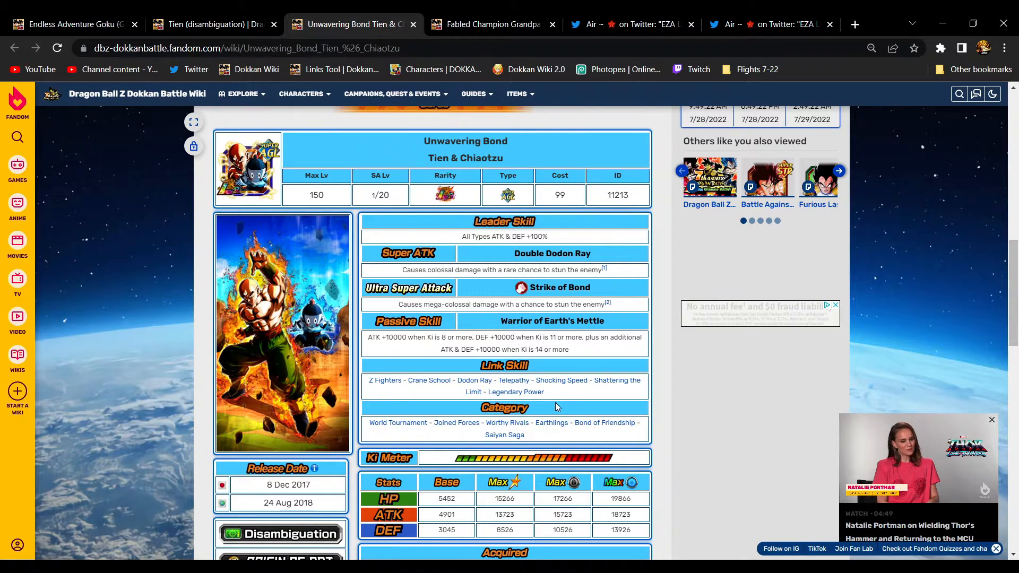
{"action": "mouse_move", "coordinate": [550, 391]}
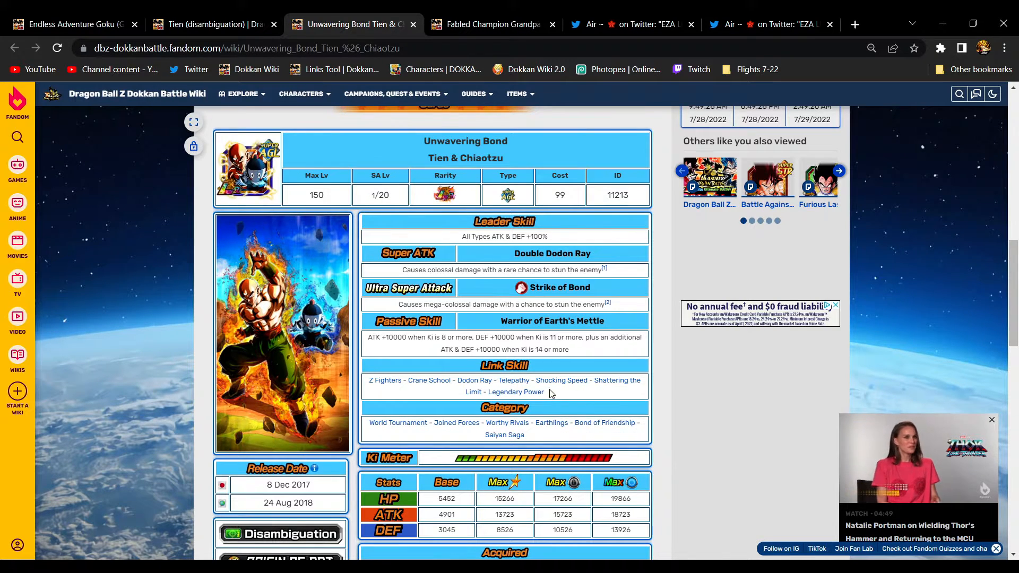
{"action": "mouse_move", "coordinate": [513, 380]}
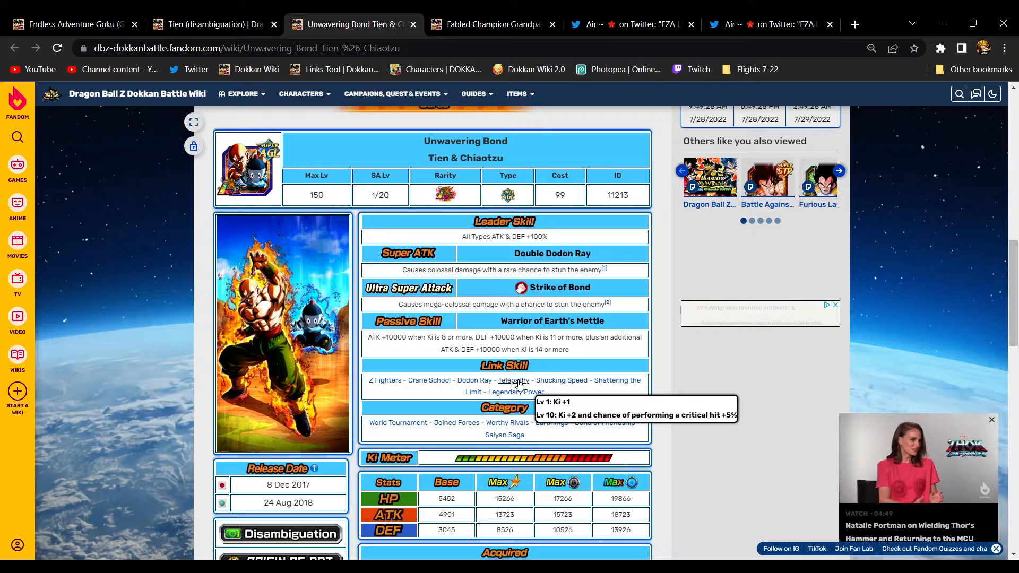
{"action": "mouse_move", "coordinate": [581, 411]}
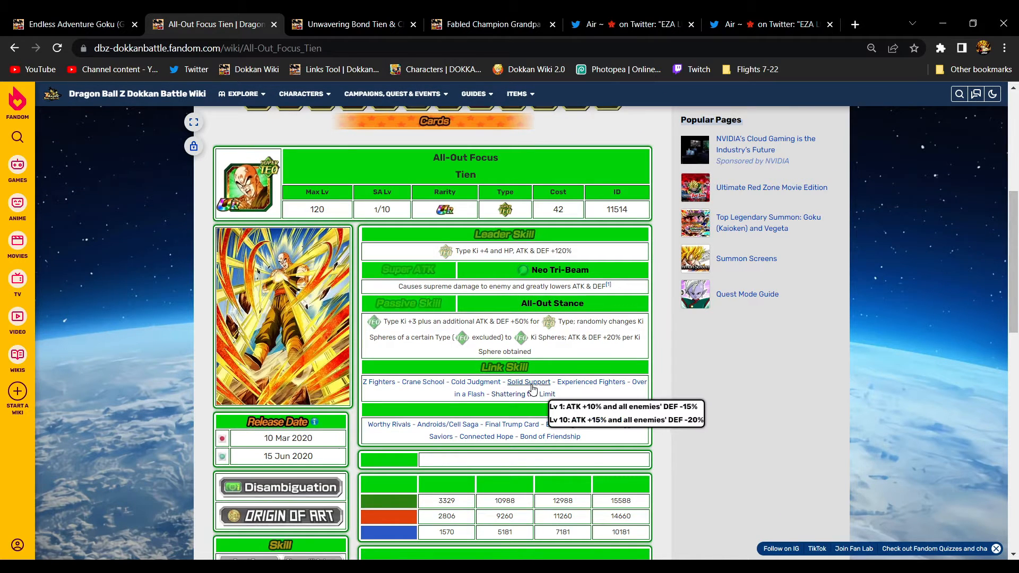
{"action": "mouse_move", "coordinate": [590, 381]}
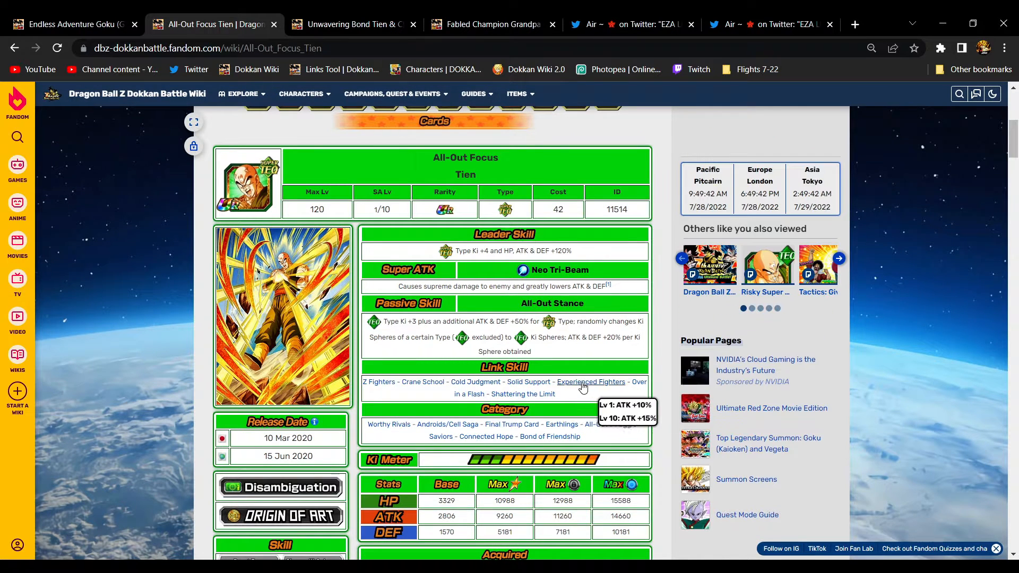
Compare All-Out Focus Tien and Unwavering Bond Tien & Chiaotzu link skills, then view the tweet image.
{"action": "left_click", "coordinate": [351, 24]}
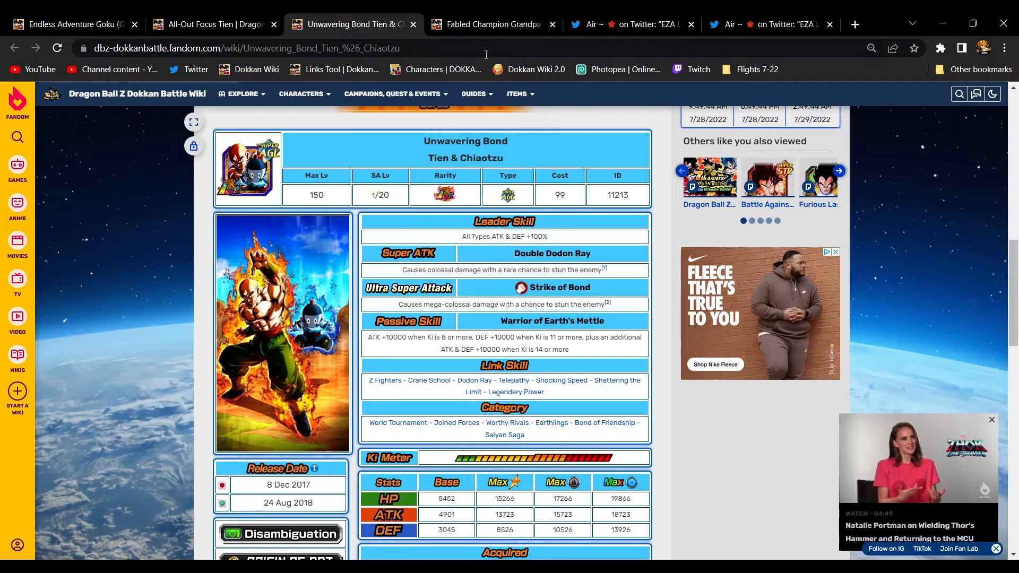
{"action": "mouse_move", "coordinate": [475, 380]}
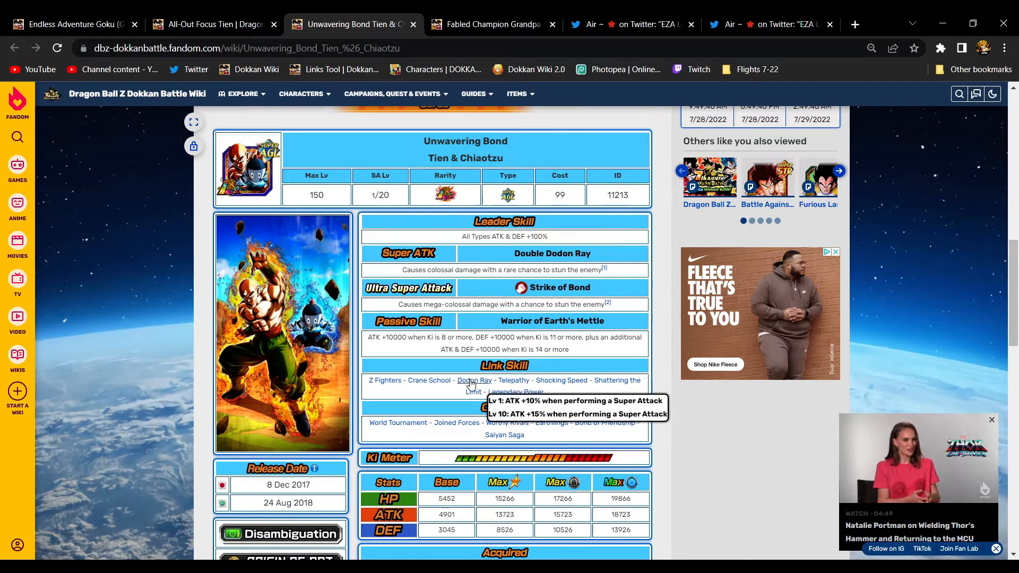
{"action": "mouse_move", "coordinate": [516, 388]}
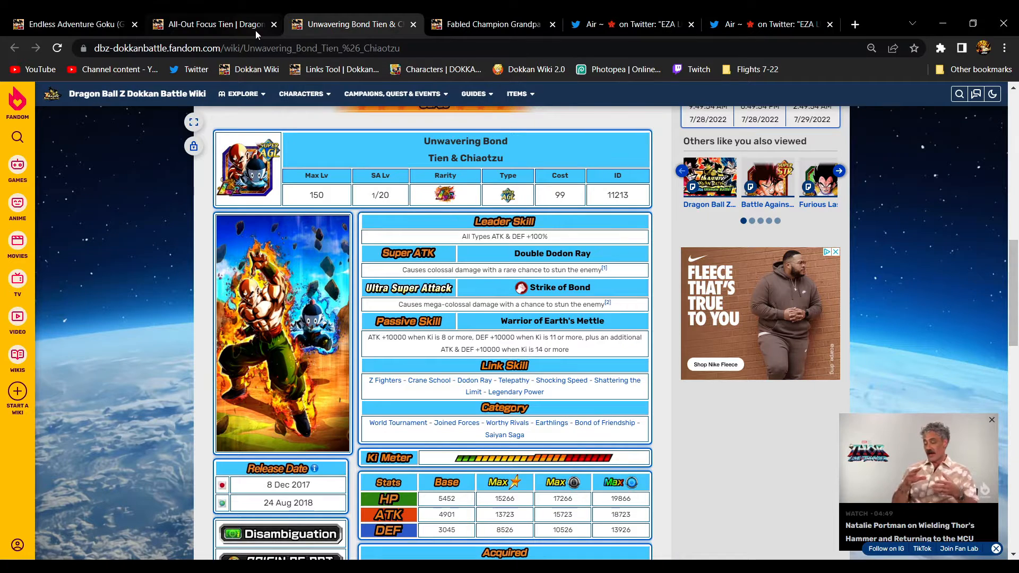
{"action": "left_click", "coordinate": [208, 24]}
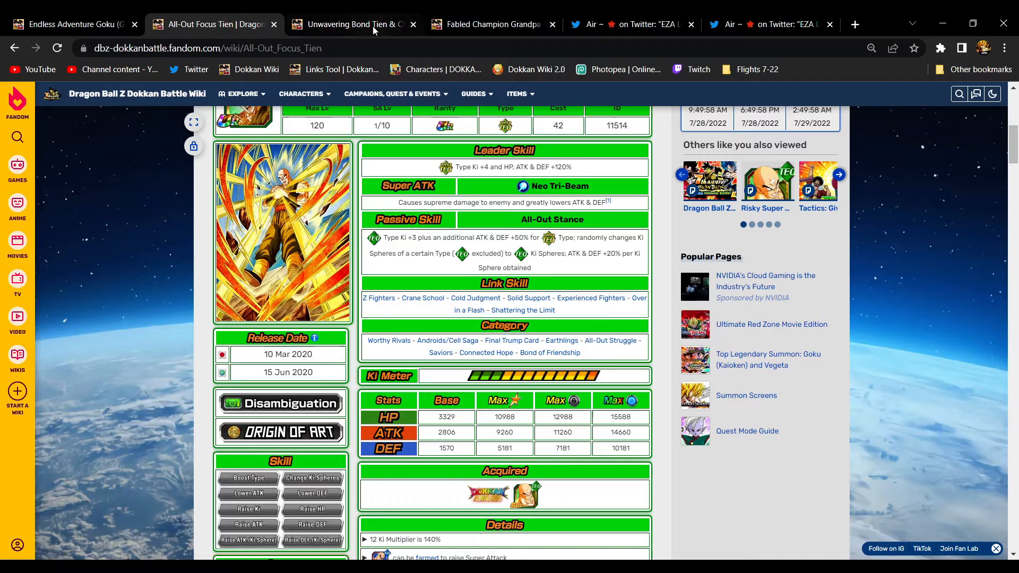
{"action": "left_click", "coordinate": [351, 24]}
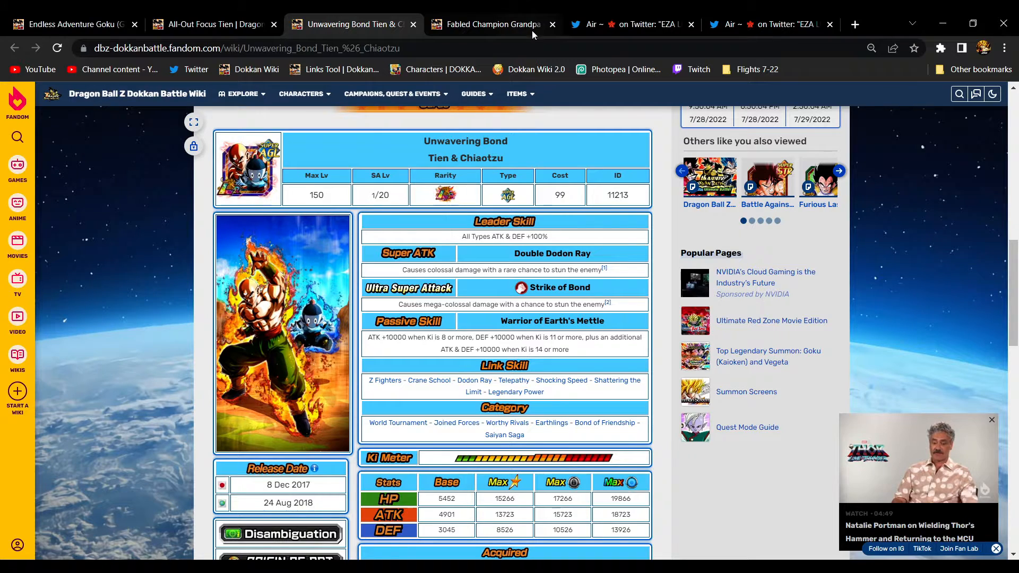
{"action": "left_click", "coordinate": [630, 24]}
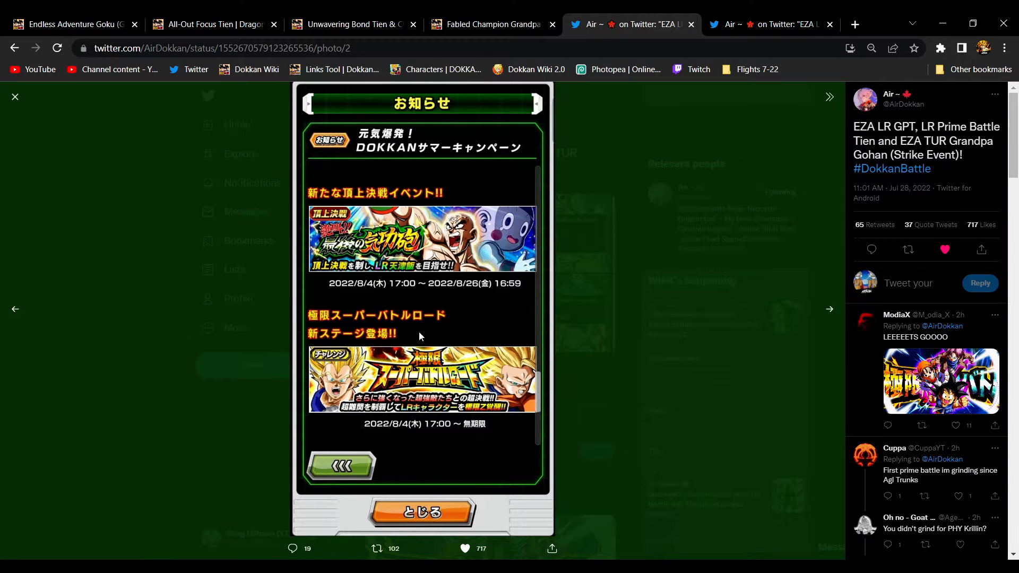
{"action": "mouse_move", "coordinate": [825, 310]}
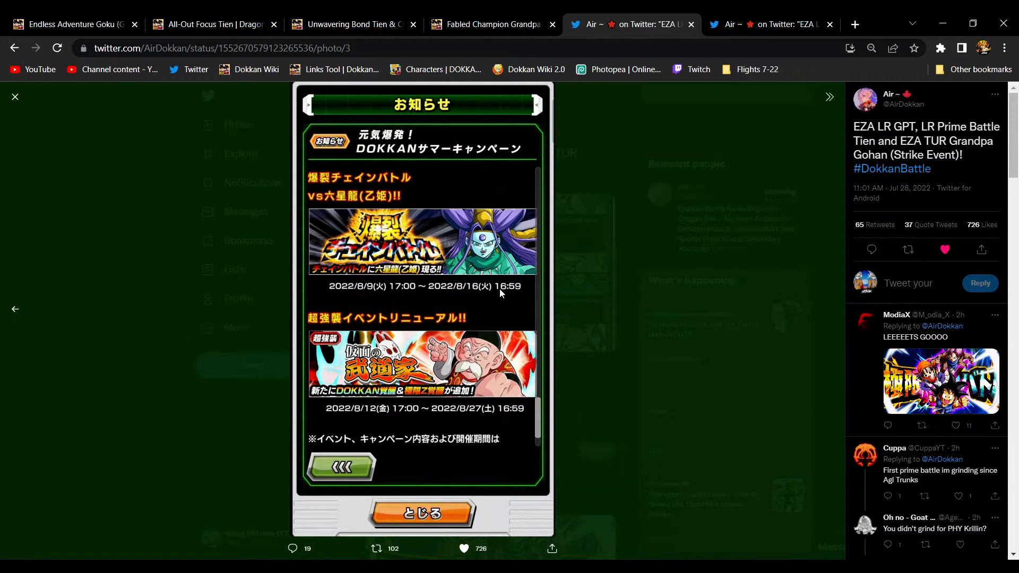
{"action": "mouse_move", "coordinate": [492, 250]}
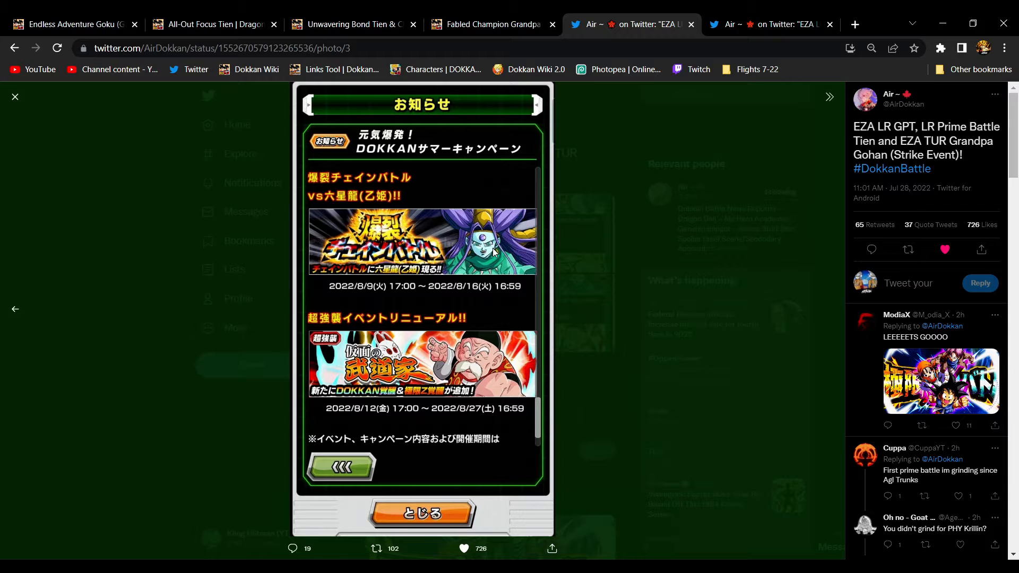
{"action": "mouse_move", "coordinate": [500, 269]}
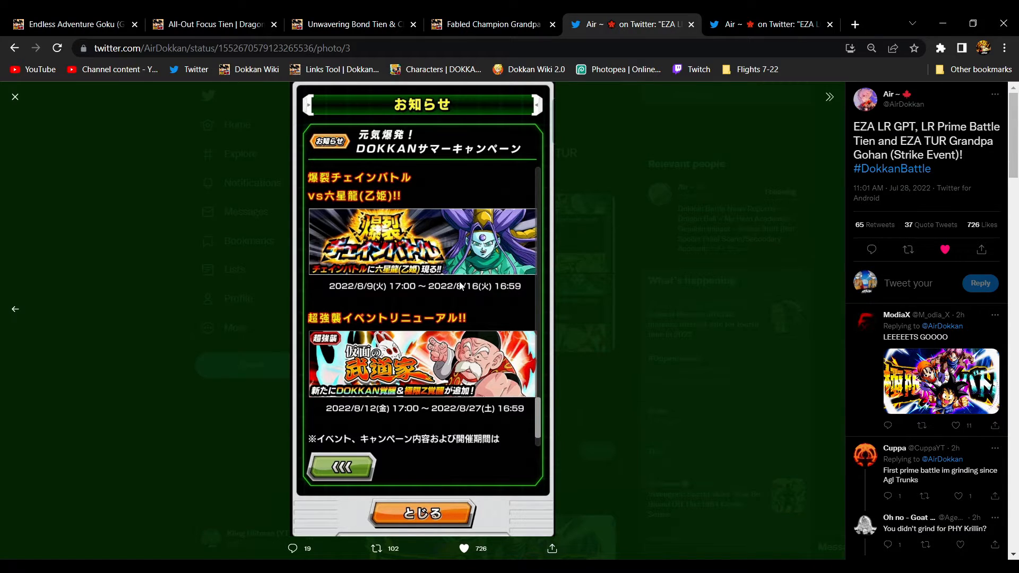
{"action": "mouse_move", "coordinate": [373, 323]}
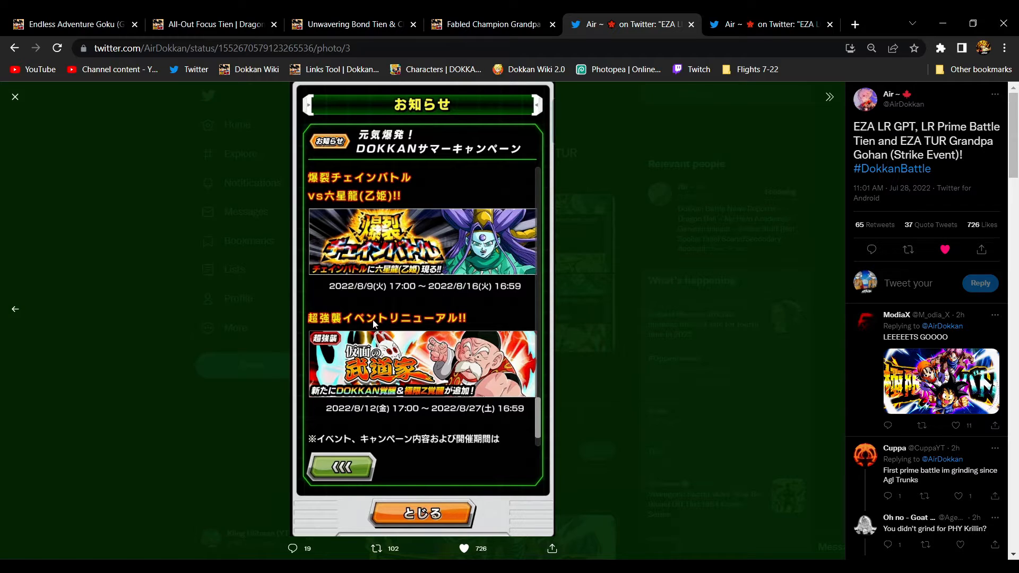
{"action": "mouse_move", "coordinate": [336, 268]}
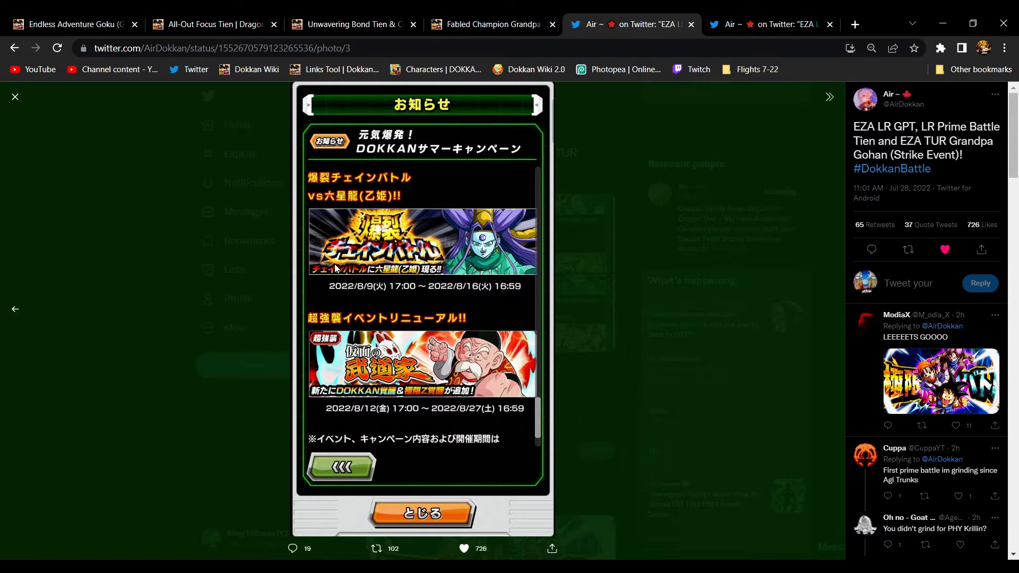
{"action": "mouse_move", "coordinate": [359, 271]}
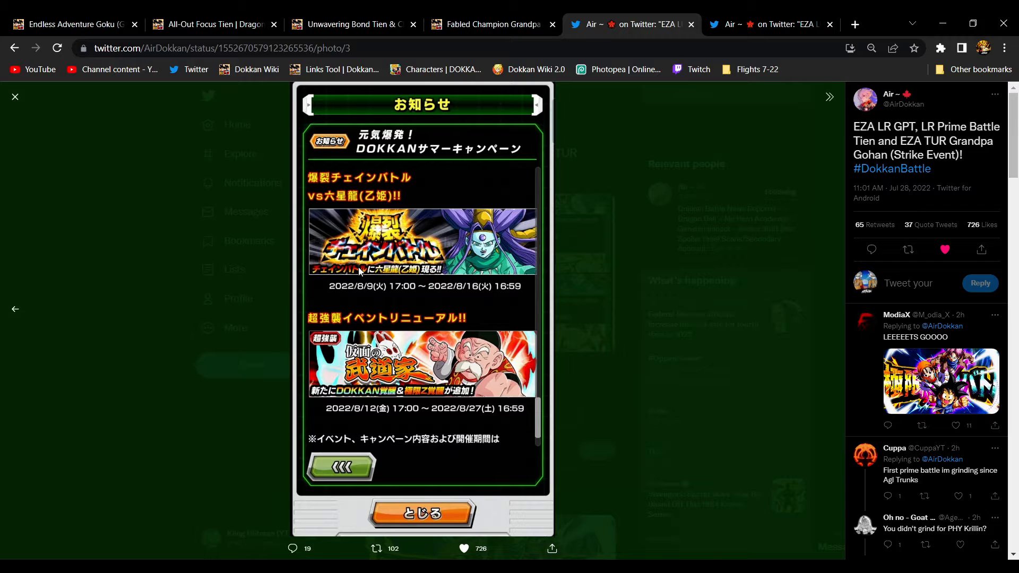
{"action": "mouse_move", "coordinate": [433, 302]}
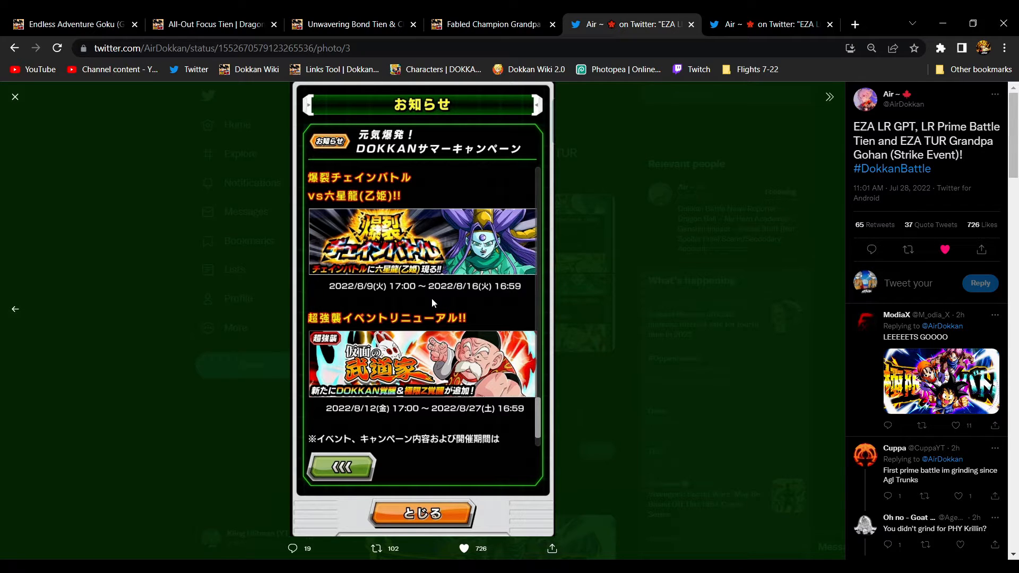
{"action": "mouse_move", "coordinate": [368, 382]}
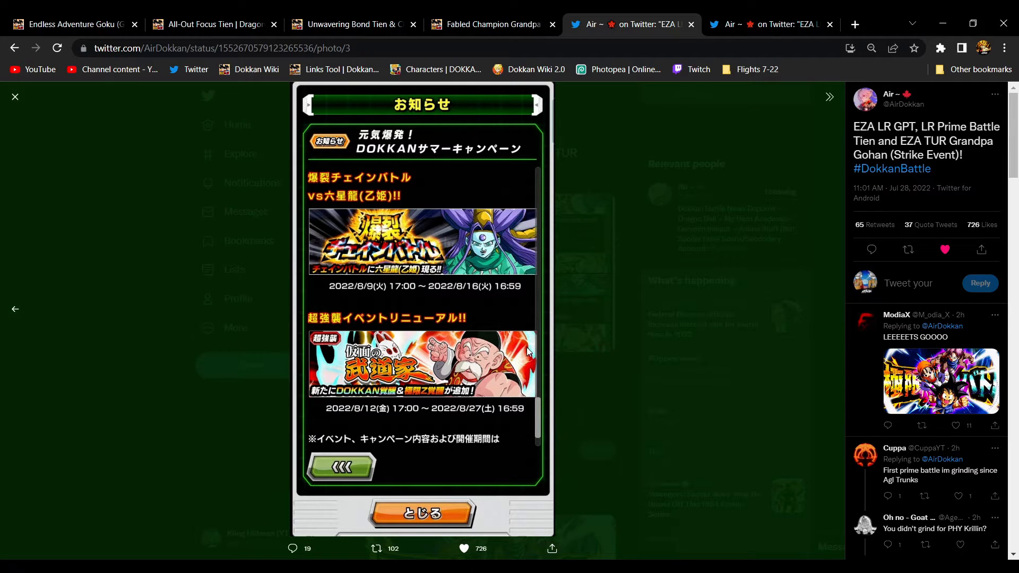
{"action": "mouse_move", "coordinate": [349, 23]}
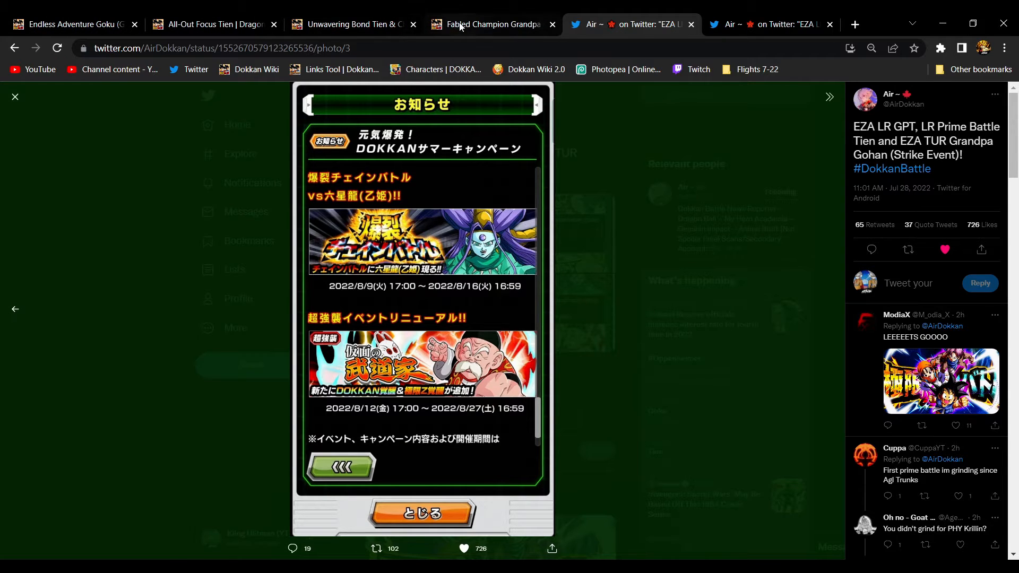
{"action": "left_click", "coordinate": [490, 24]}
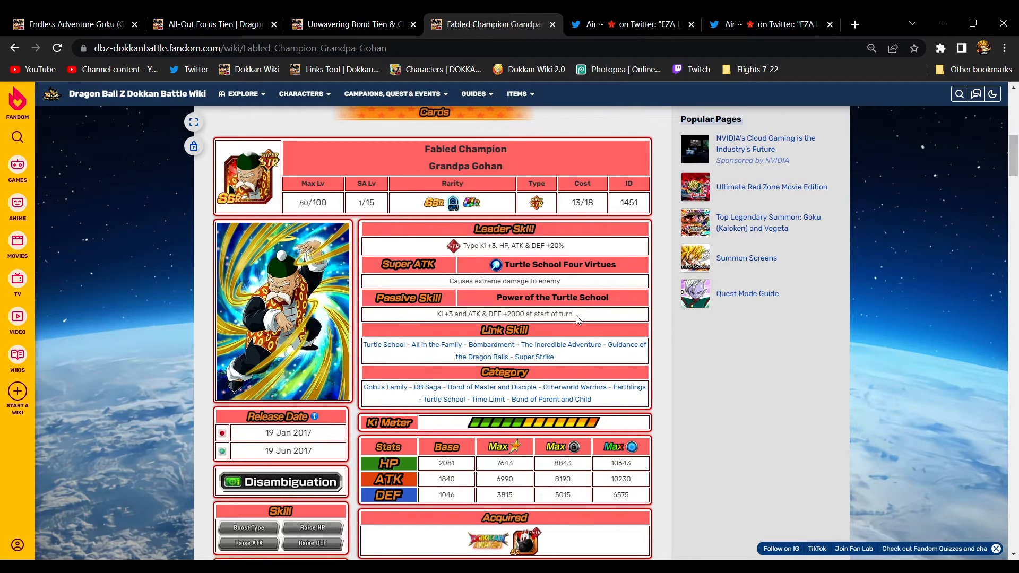
{"action": "mouse_move", "coordinate": [574, 332]}
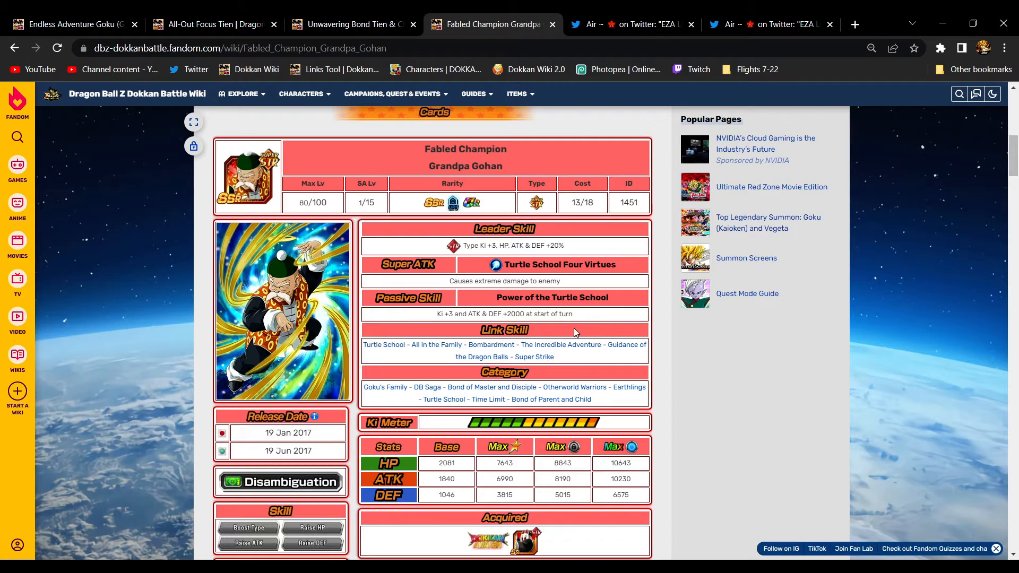
{"action": "mouse_move", "coordinate": [581, 316]}
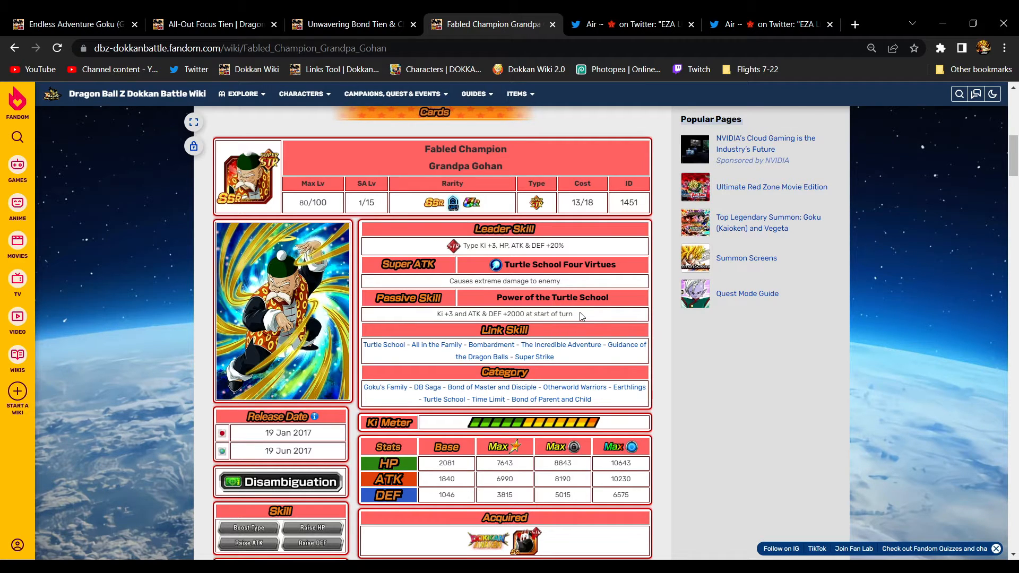
{"action": "mouse_move", "coordinate": [558, 308]}
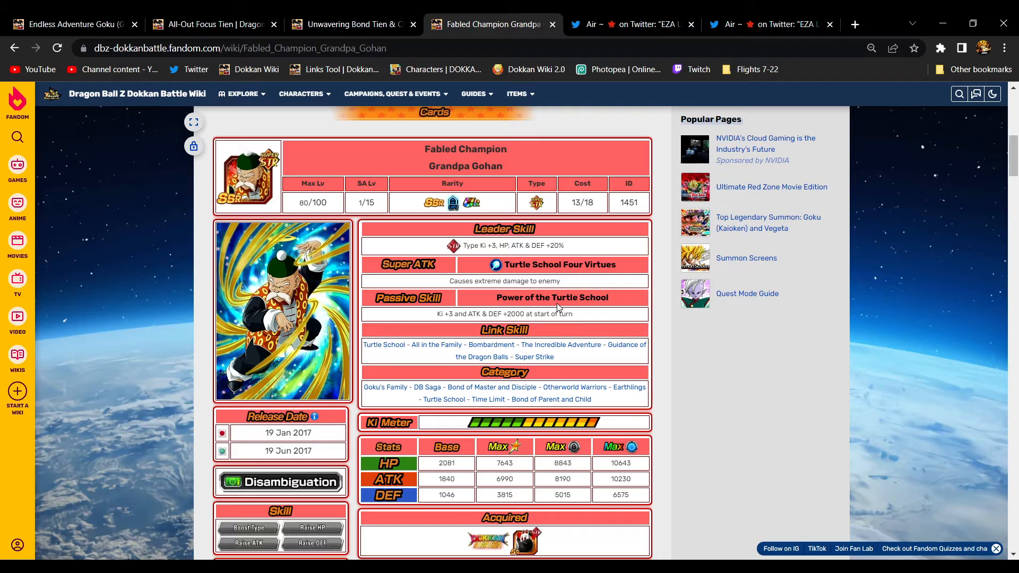
{"action": "mouse_move", "coordinate": [526, 197]}
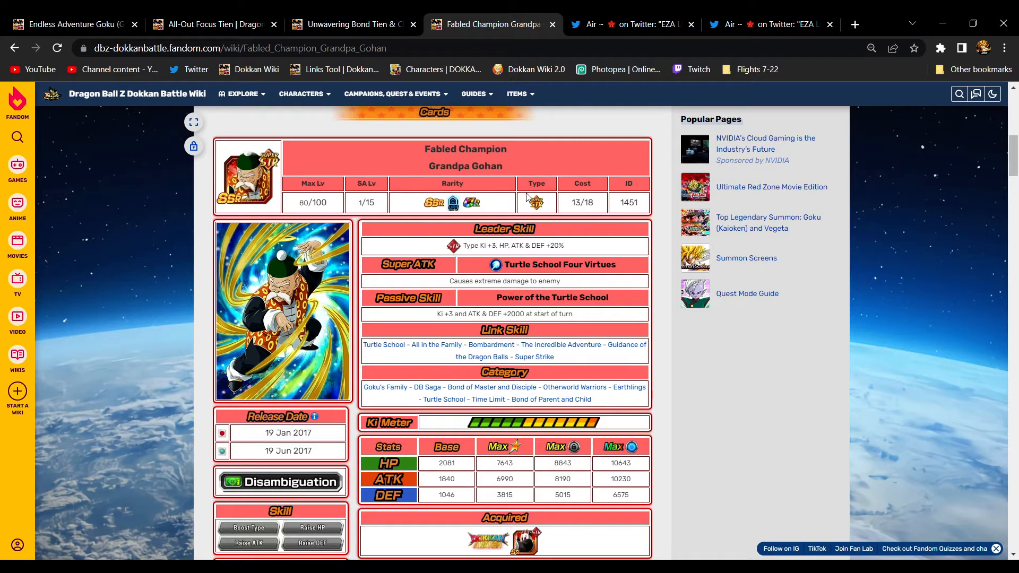
{"action": "mouse_move", "coordinate": [586, 161]}
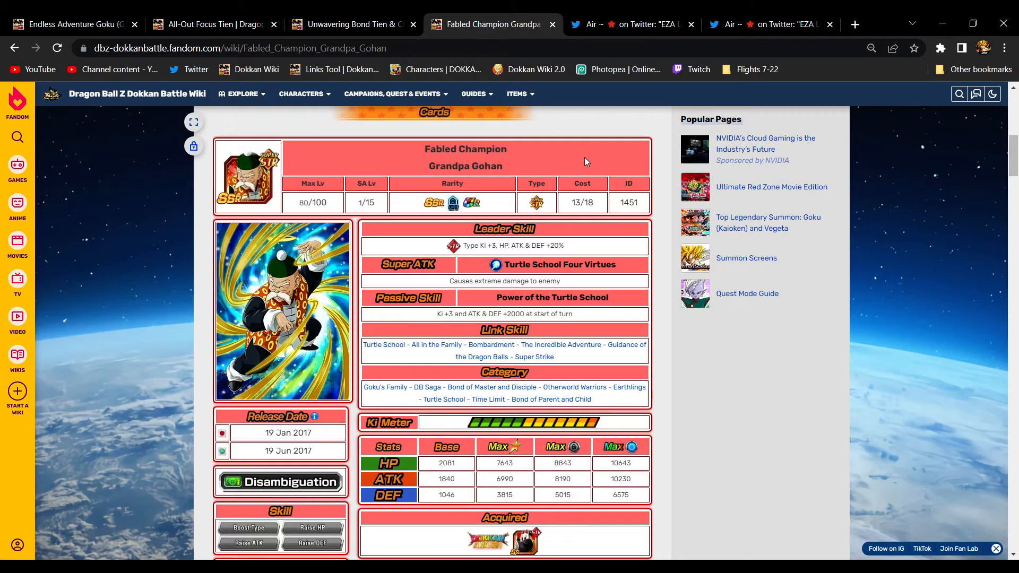
{"action": "mouse_move", "coordinate": [629, 169]}
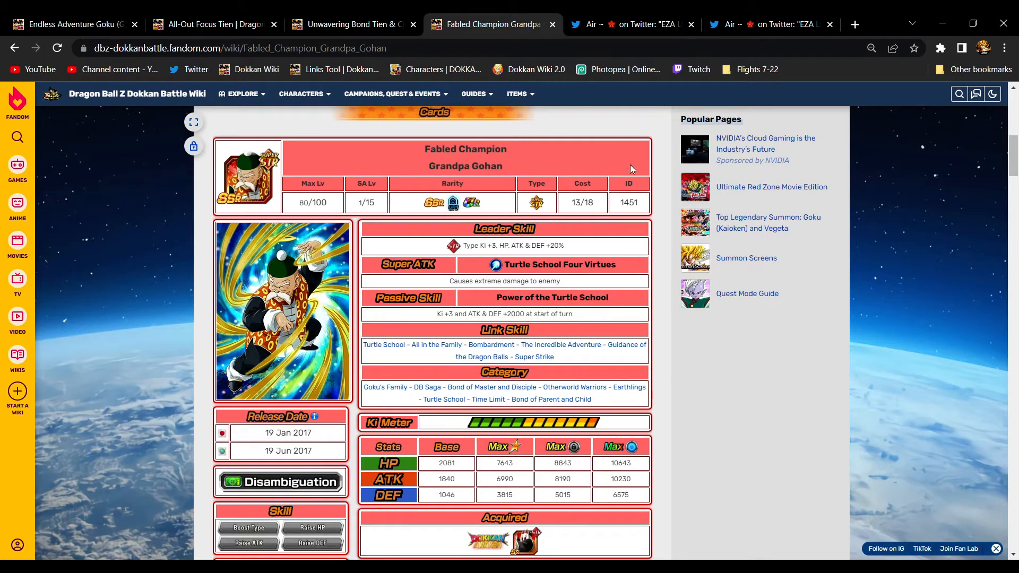
{"action": "mouse_move", "coordinate": [578, 318]}
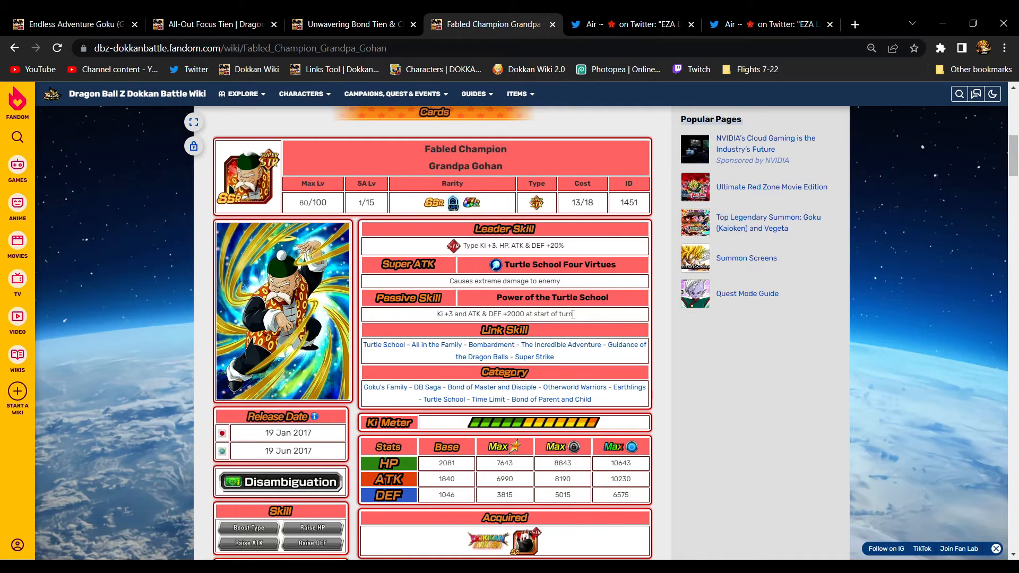
{"action": "mouse_move", "coordinate": [578, 315]}
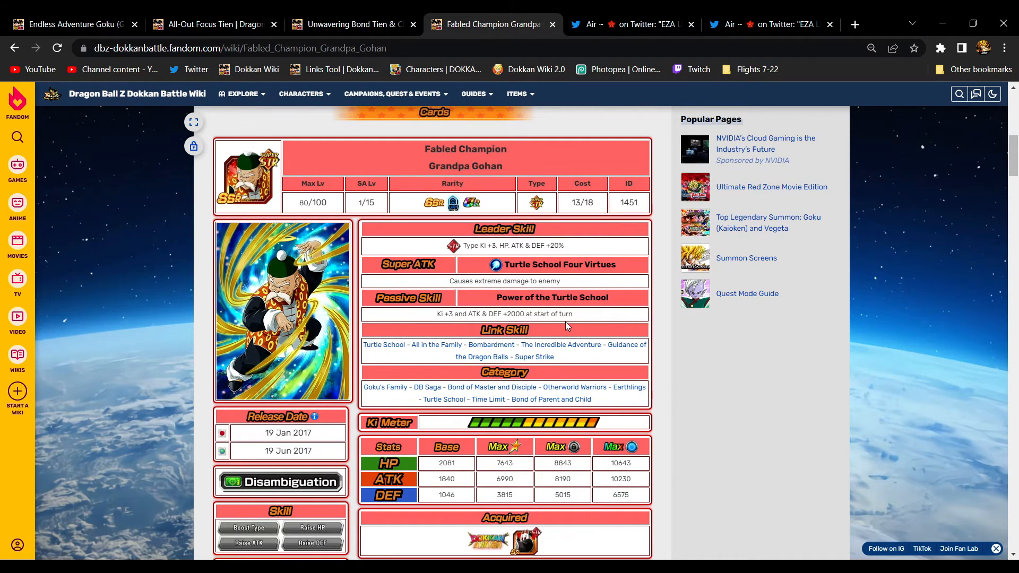
{"action": "mouse_move", "coordinate": [545, 323]}
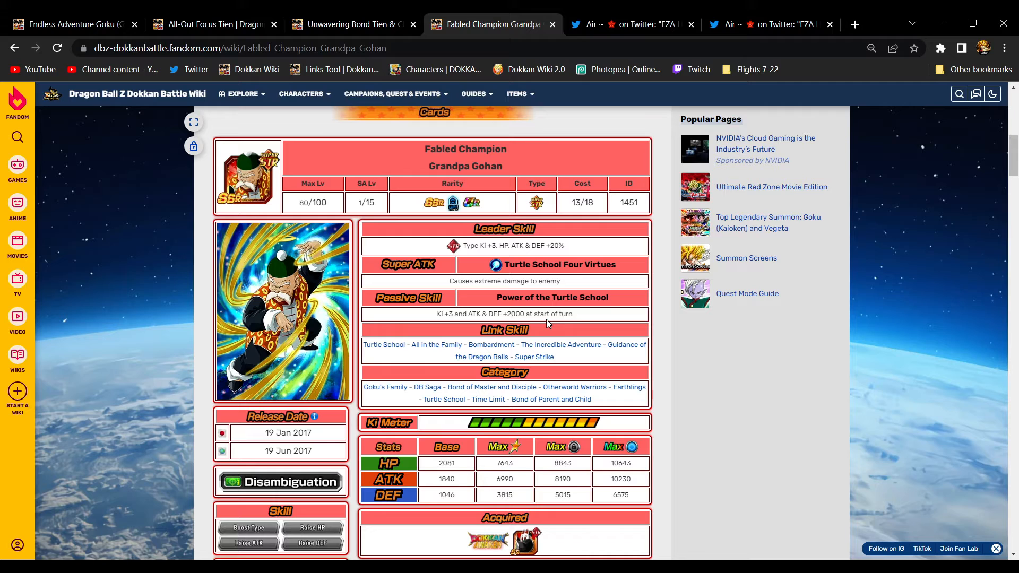
{"action": "mouse_move", "coordinate": [520, 311]}
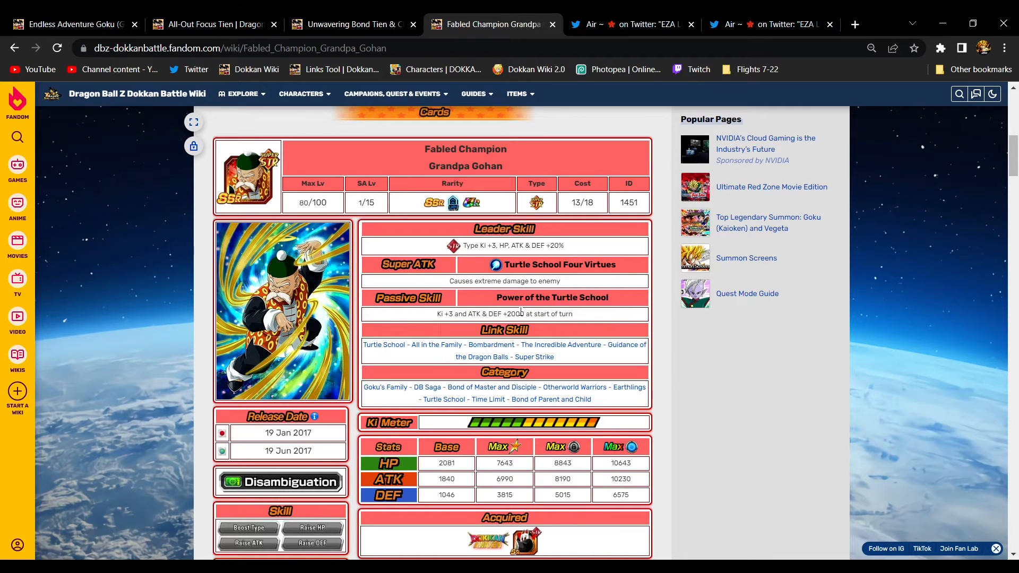
{"action": "mouse_move", "coordinate": [471, 346]}
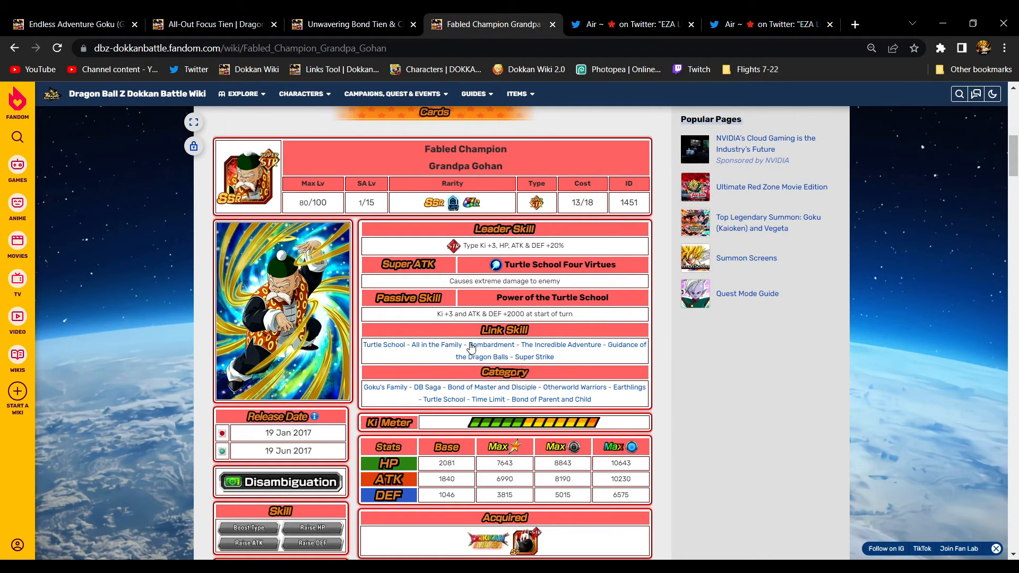
{"action": "mouse_move", "coordinate": [533, 357]}
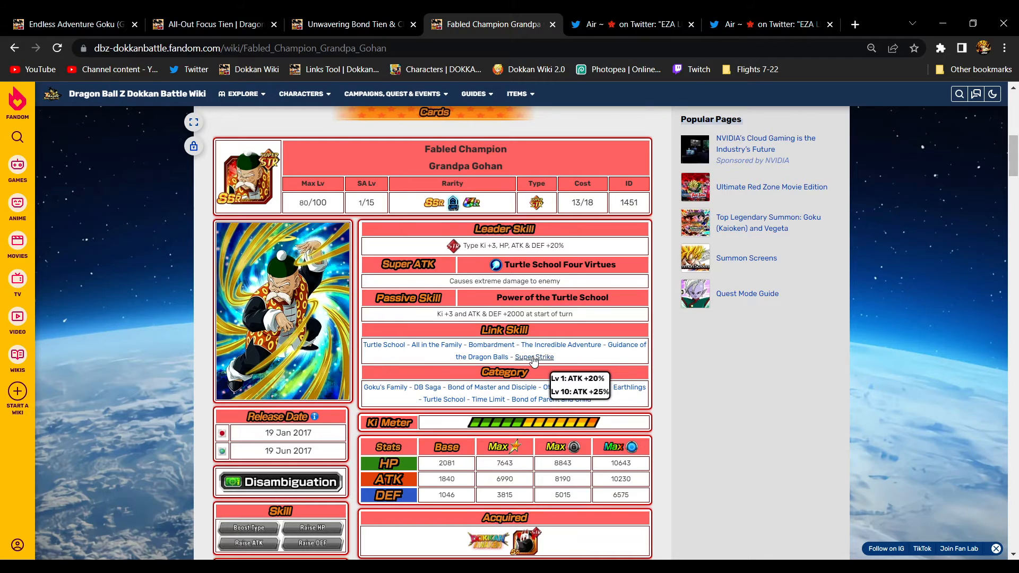
{"action": "mouse_move", "coordinate": [464, 355]}
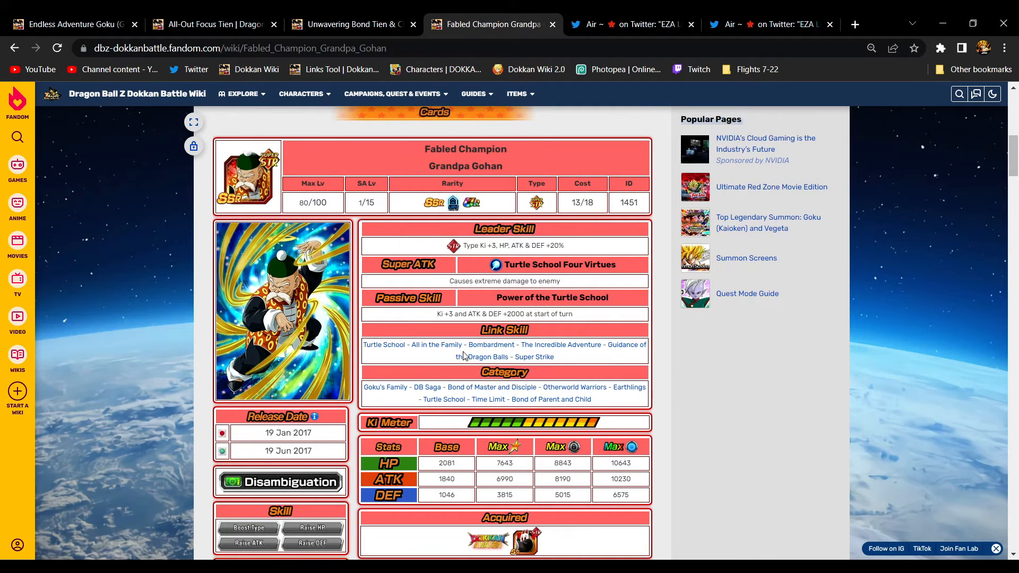
{"action": "mouse_move", "coordinate": [383, 345]}
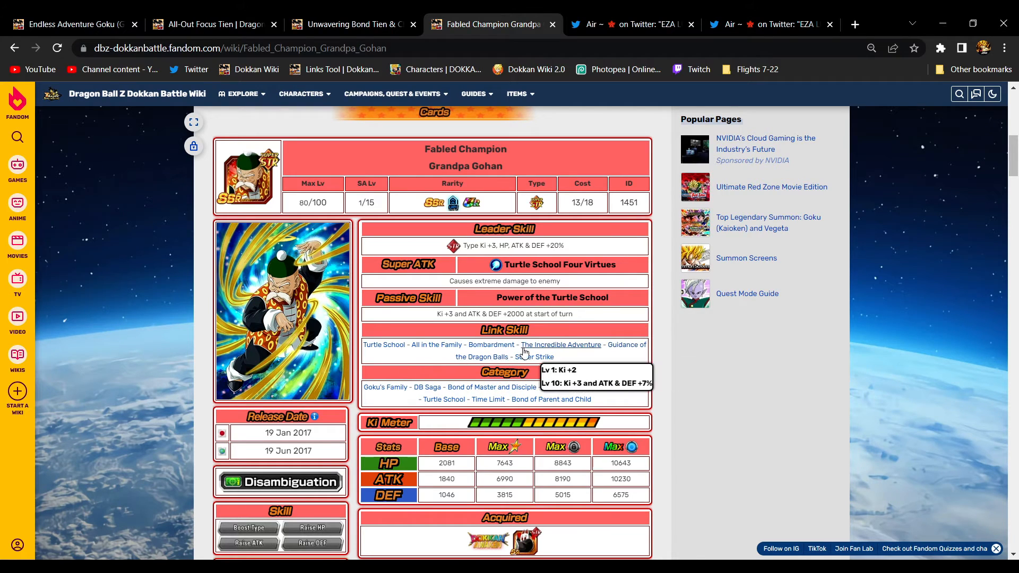
{"action": "mouse_move", "coordinate": [577, 361]}
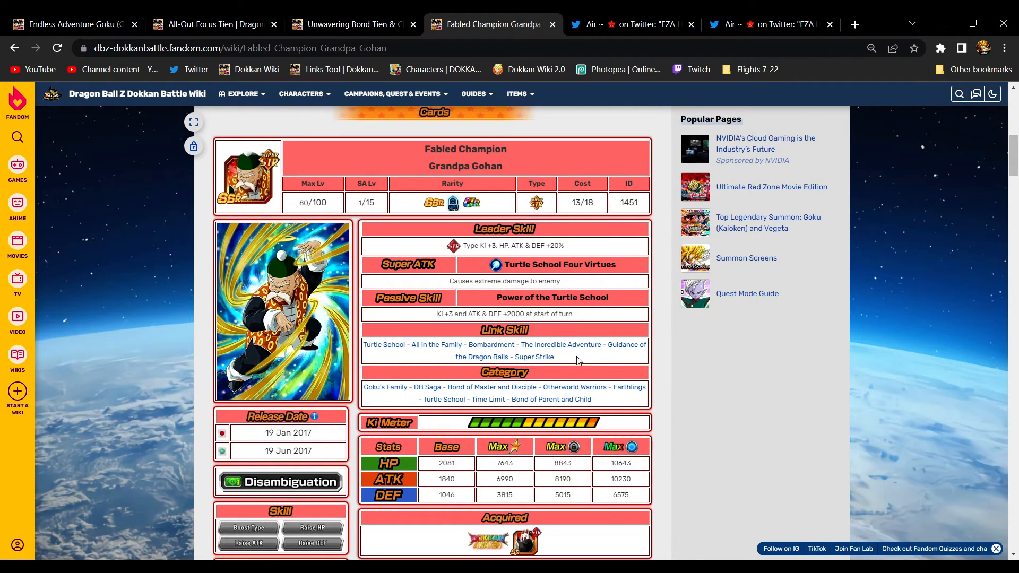
{"action": "mouse_move", "coordinate": [627, 361]}
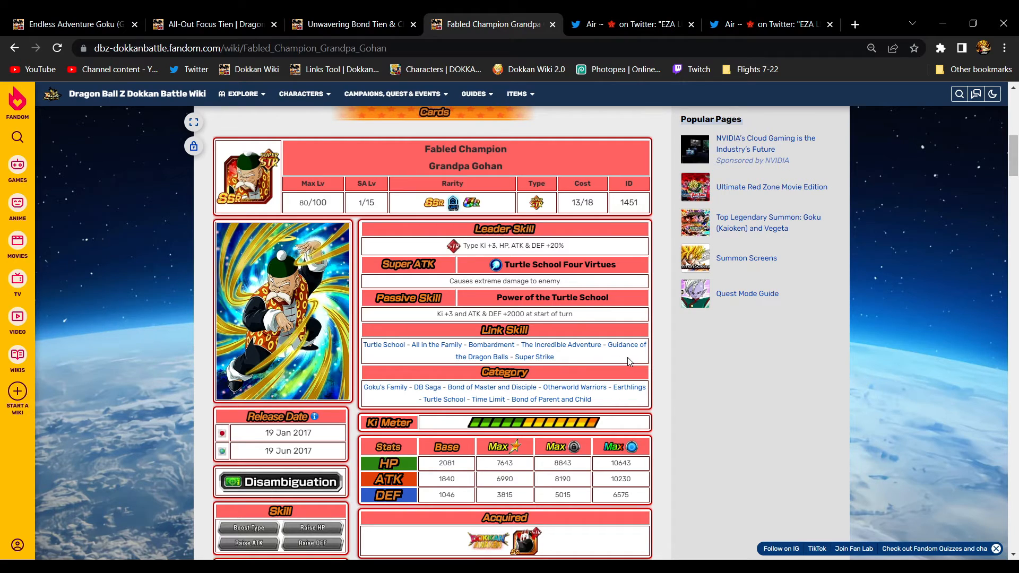
{"action": "mouse_move", "coordinate": [605, 358]}
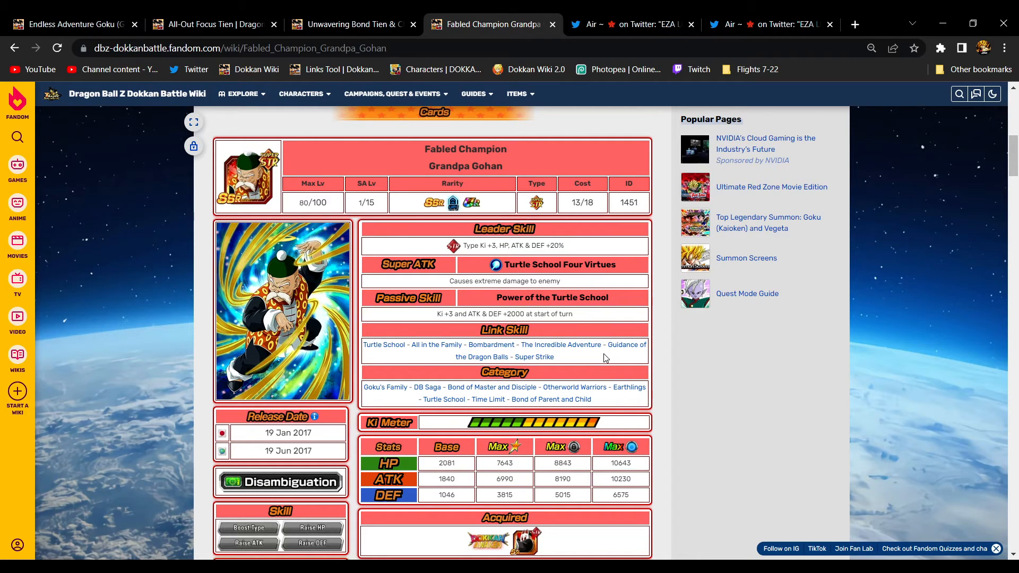
{"action": "mouse_move", "coordinate": [394, 419]}
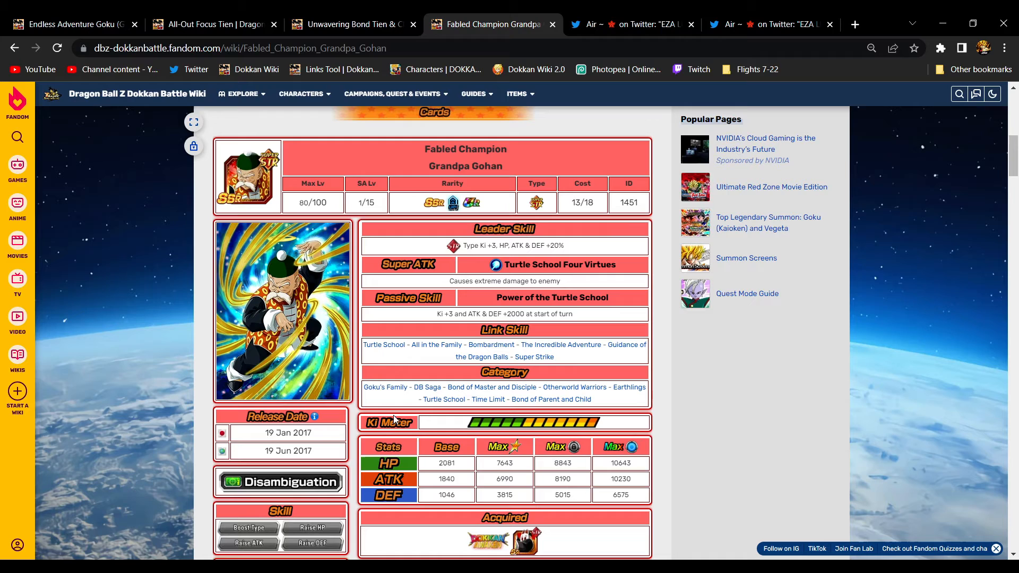
{"action": "mouse_move", "coordinate": [624, 420]}
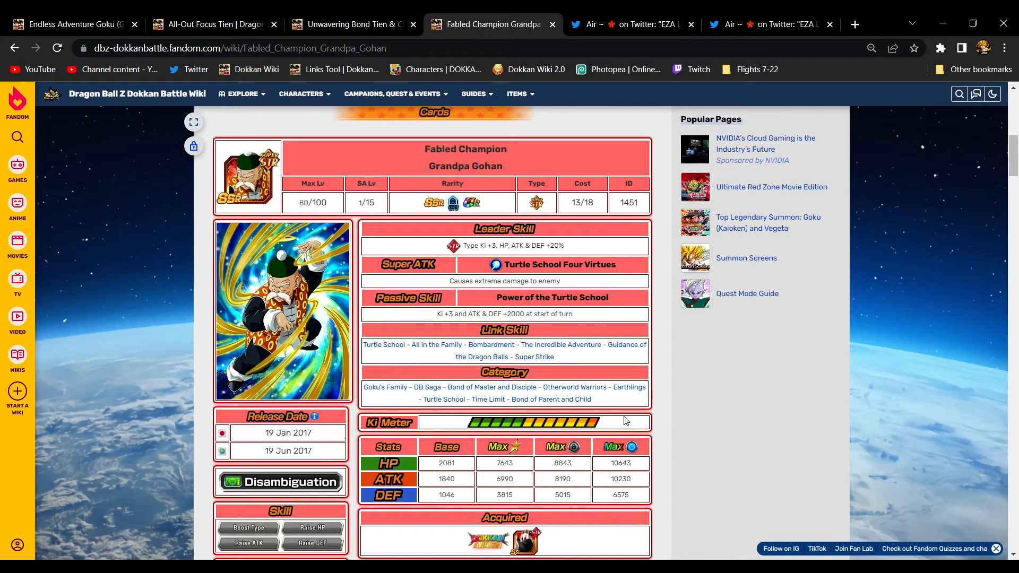
{"action": "mouse_move", "coordinate": [610, 407]}
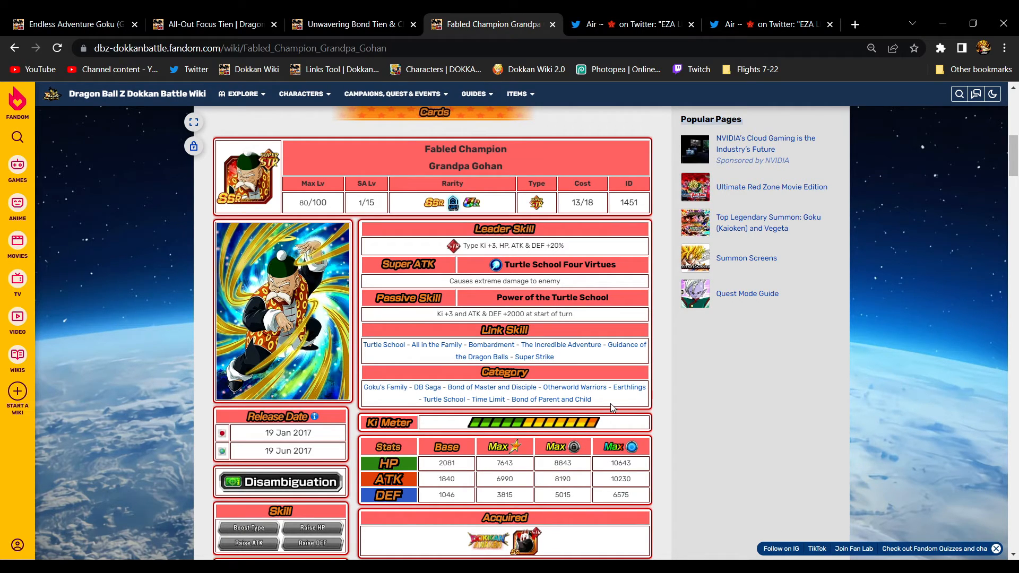
{"action": "mouse_move", "coordinate": [499, 177]}
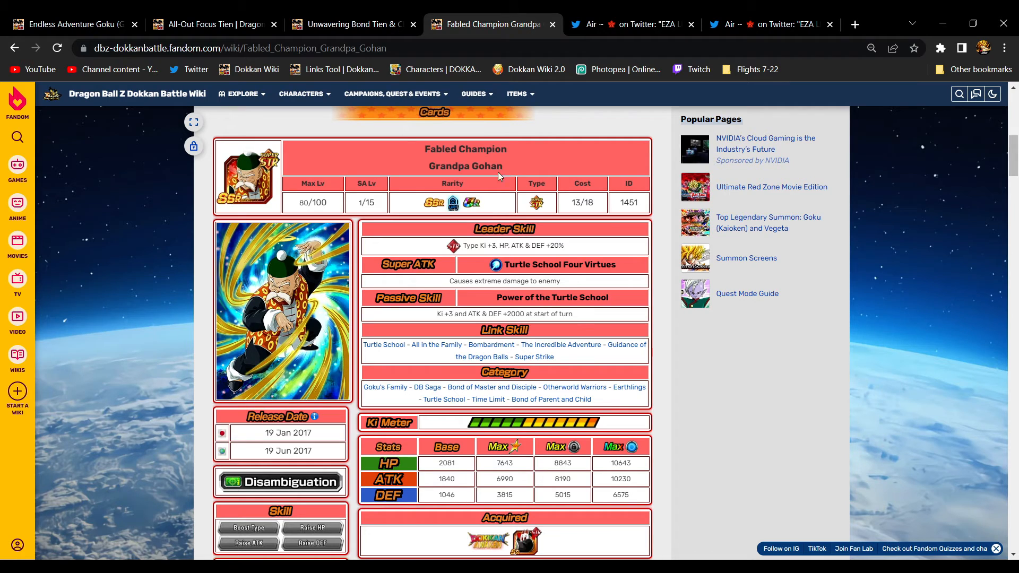
{"action": "mouse_move", "coordinate": [587, 54]}
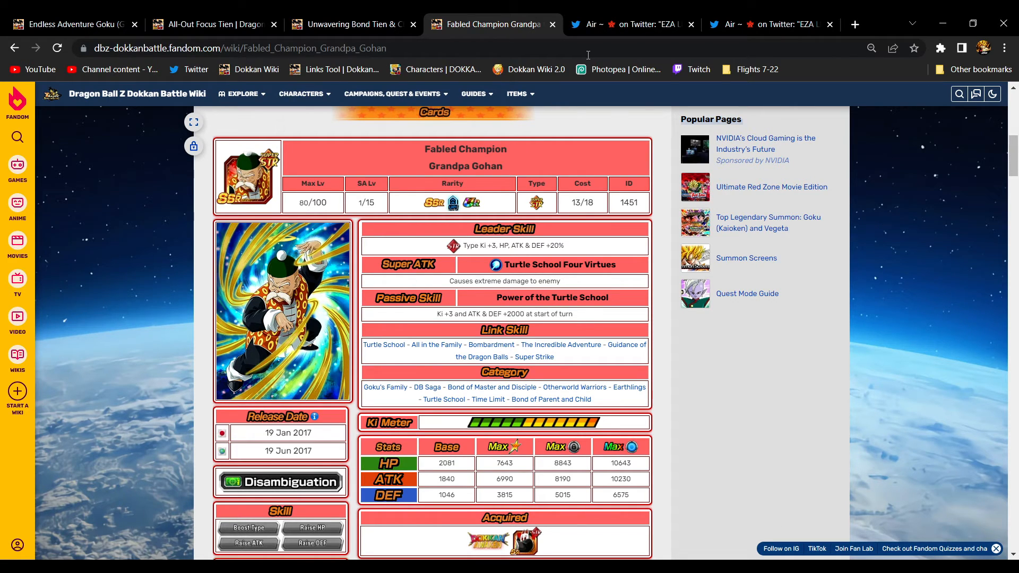
{"action": "left_click", "coordinate": [631, 24]}
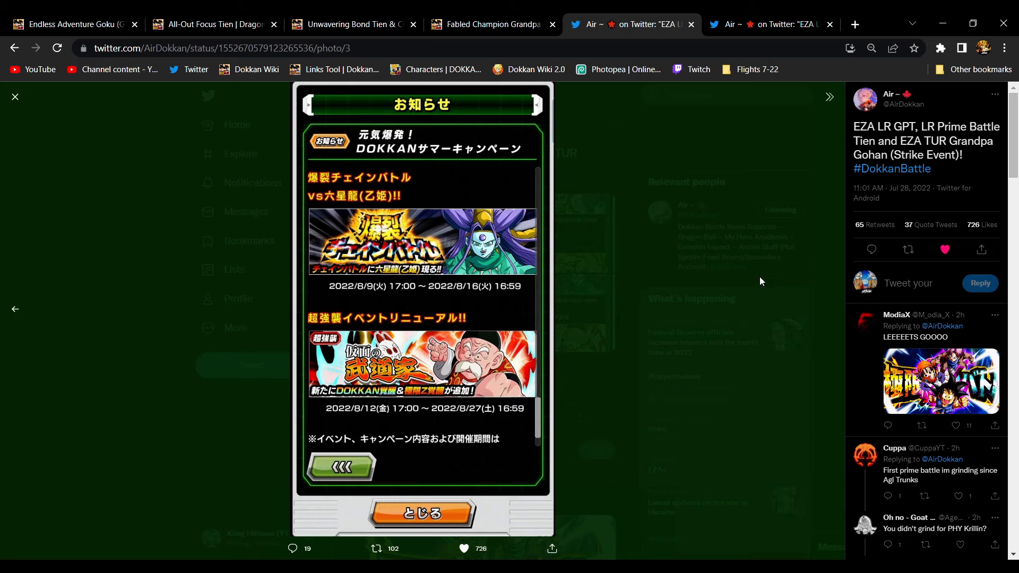
{"action": "mouse_move", "coordinate": [648, 133]}
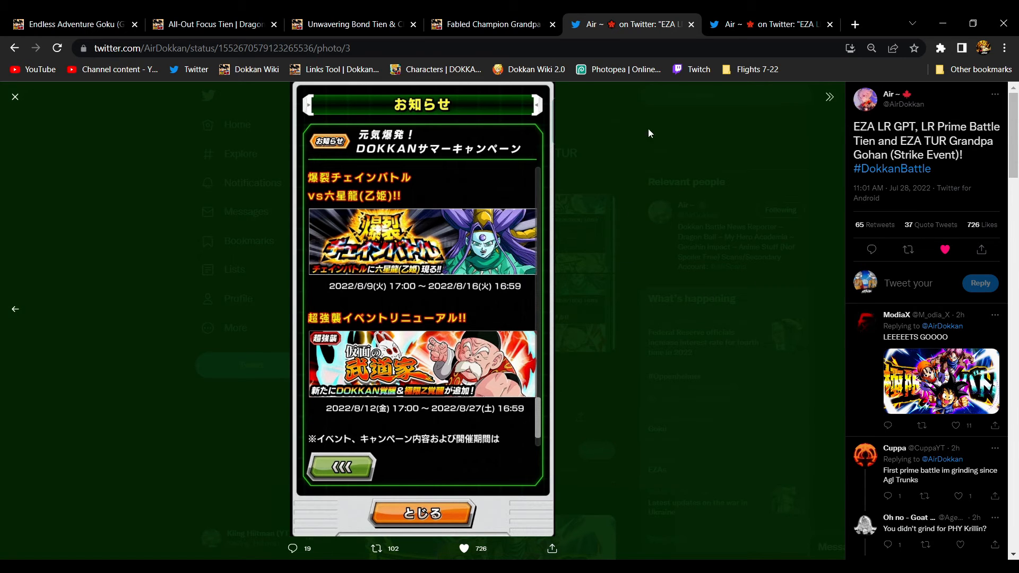
{"action": "mouse_move", "coordinate": [617, 263]}
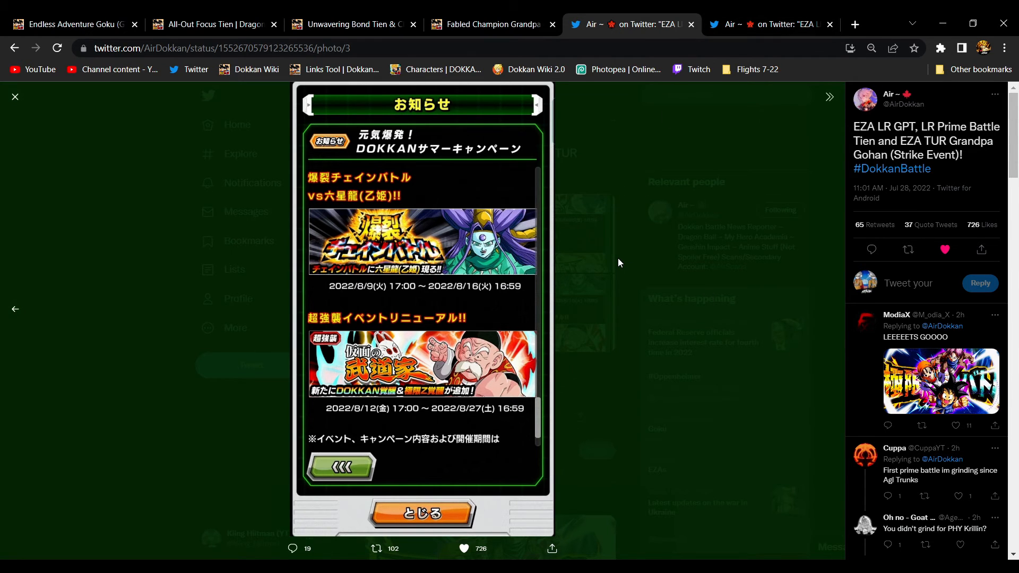
{"action": "left_click", "coordinate": [491, 24]}
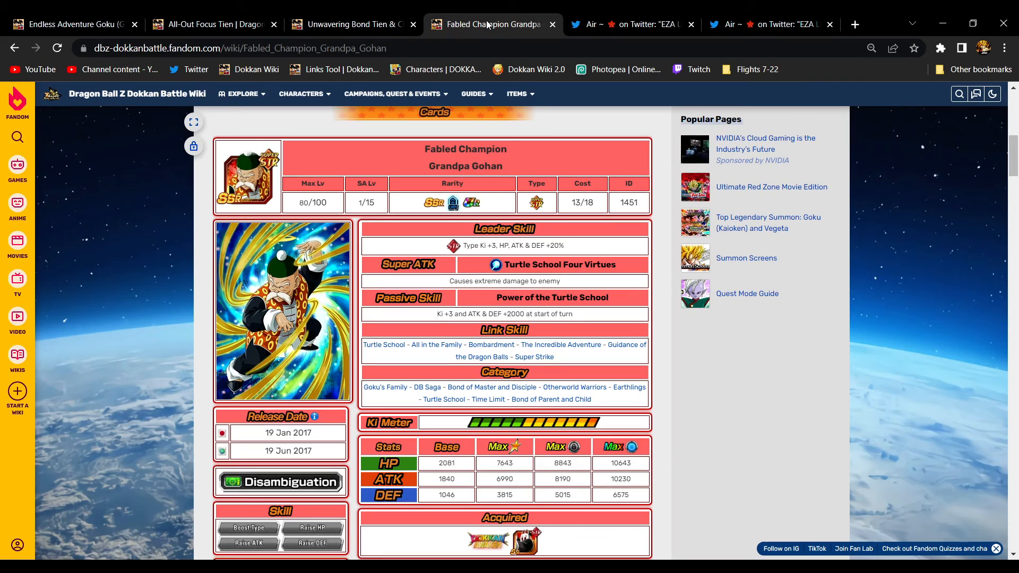
{"action": "mouse_move", "coordinate": [345, 23]}
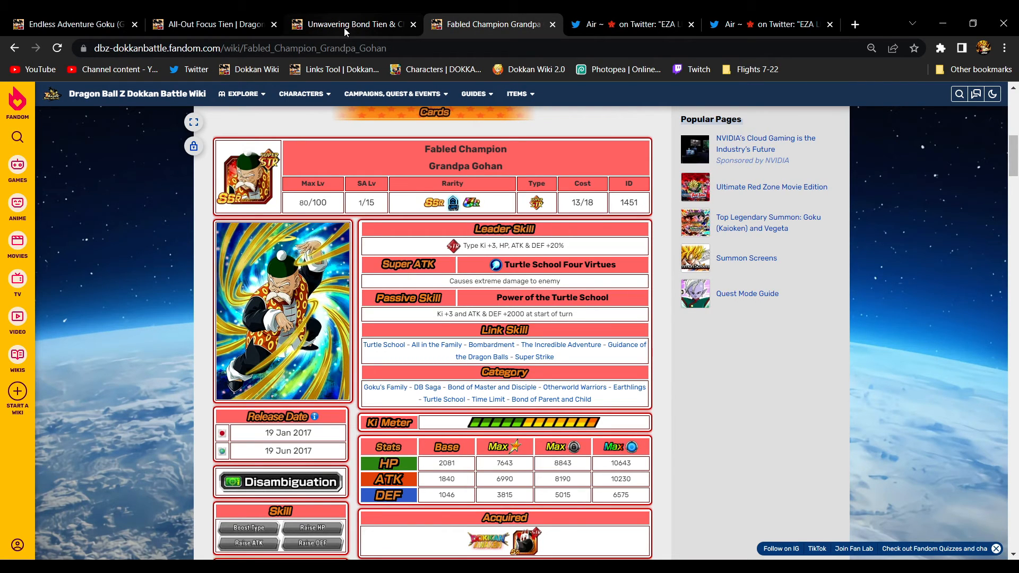